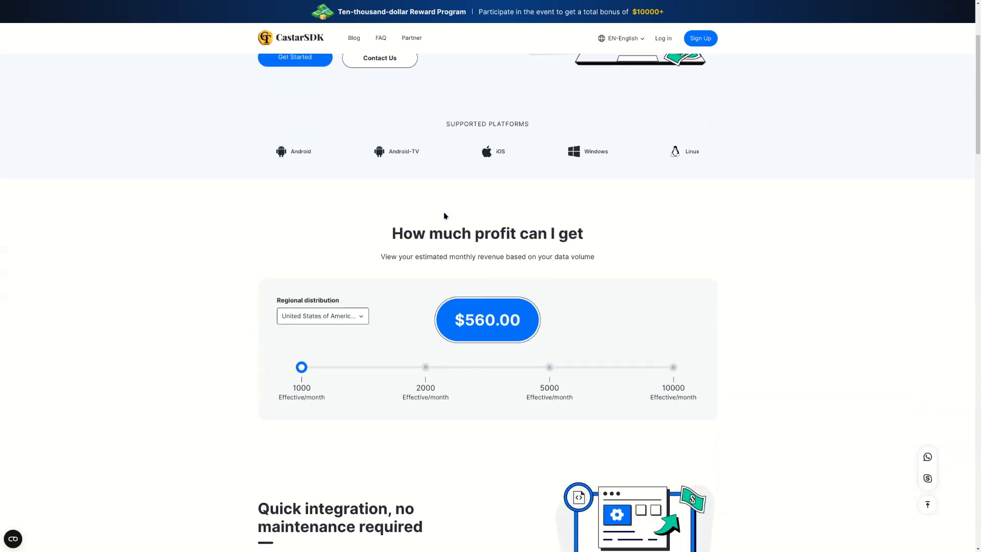
mouse_move(290, 375)
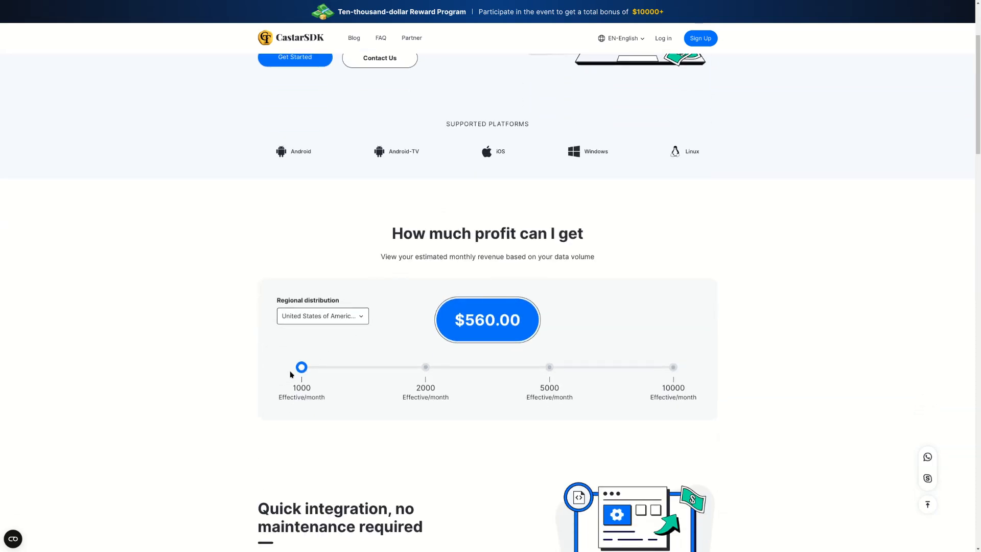
Raise the profit estimator to 10000 effective devices per month ($5600.00), then scroll back to the top.
left_click_drag(301, 366, 432, 367)
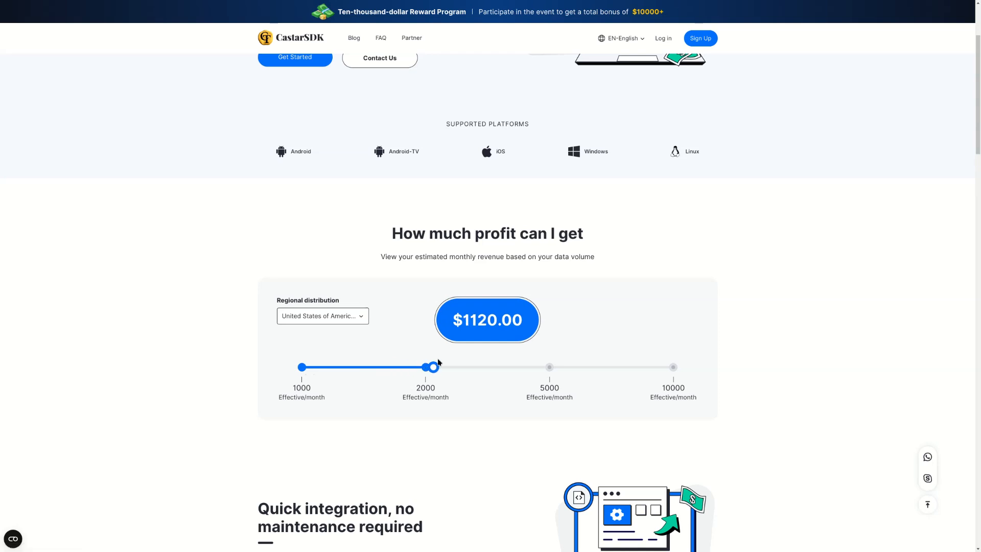
left_click_drag(433, 368, 561, 367)
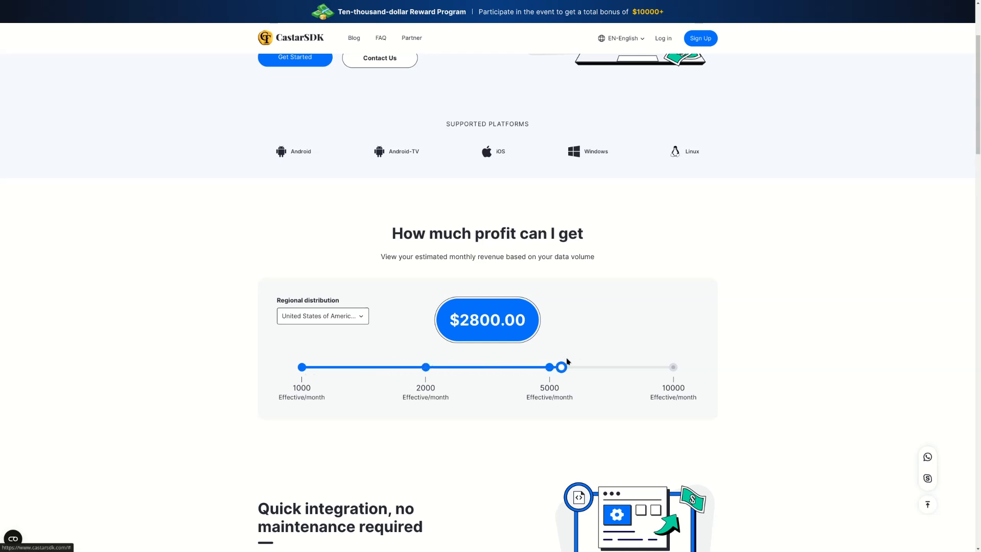
left_click_drag(561, 367, 674, 368)
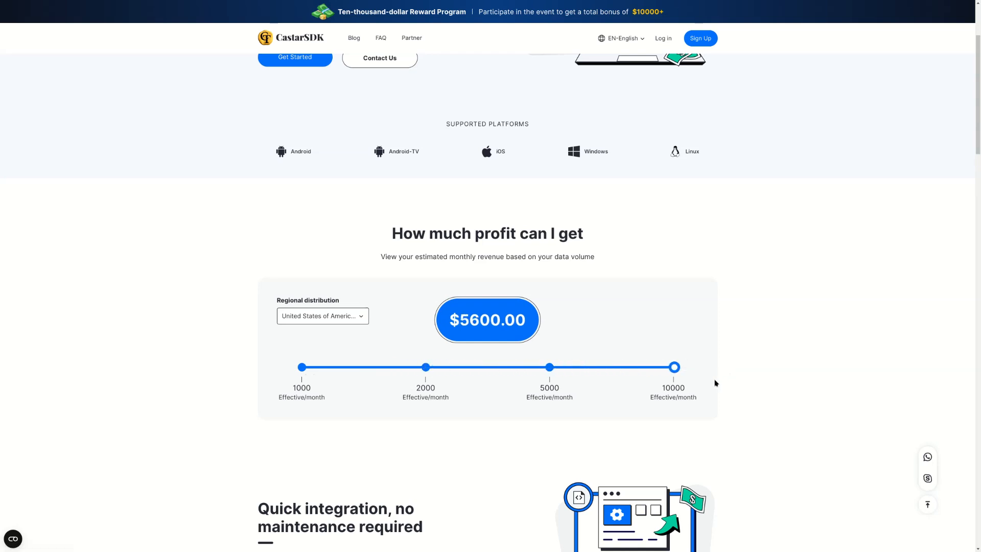
mouse_move(707, 382)
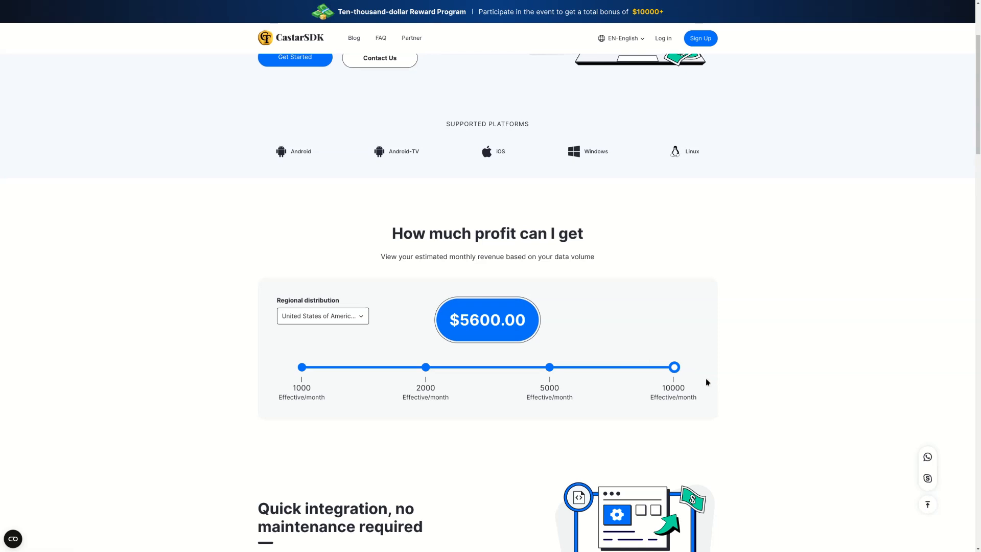
scroll("up", 3)
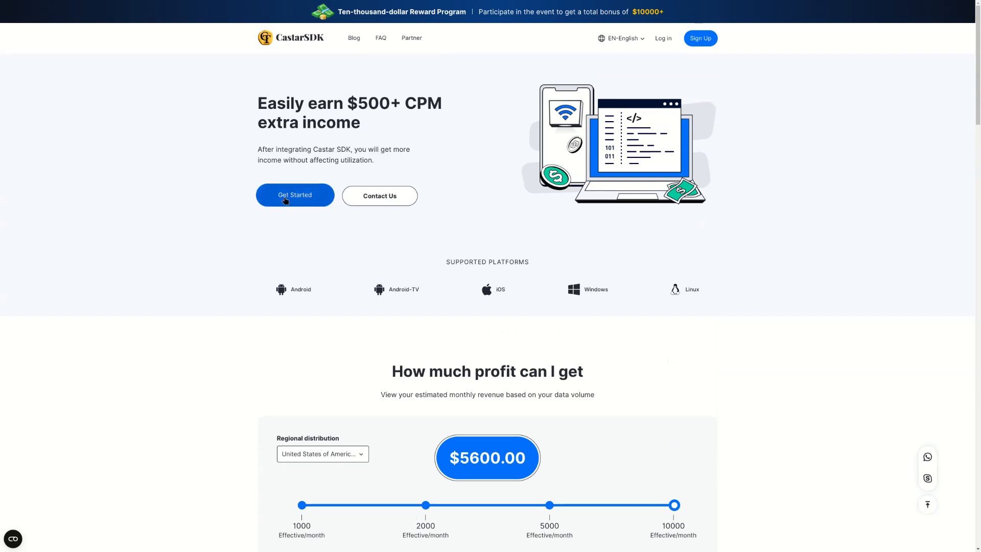
Register a new CastarSDK developer account, then choose Create and get $9 bonus.
left_click(295, 195)
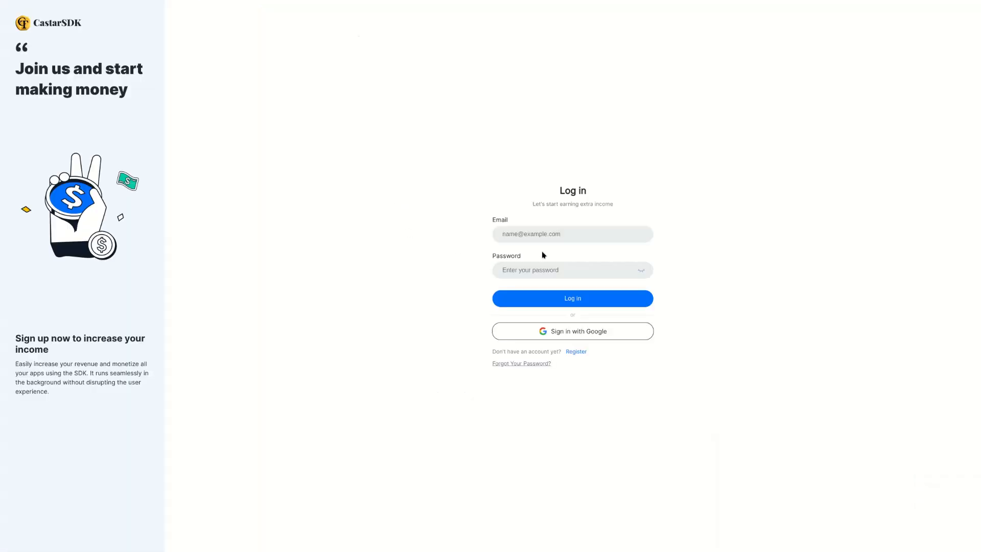
left_click(572, 234)
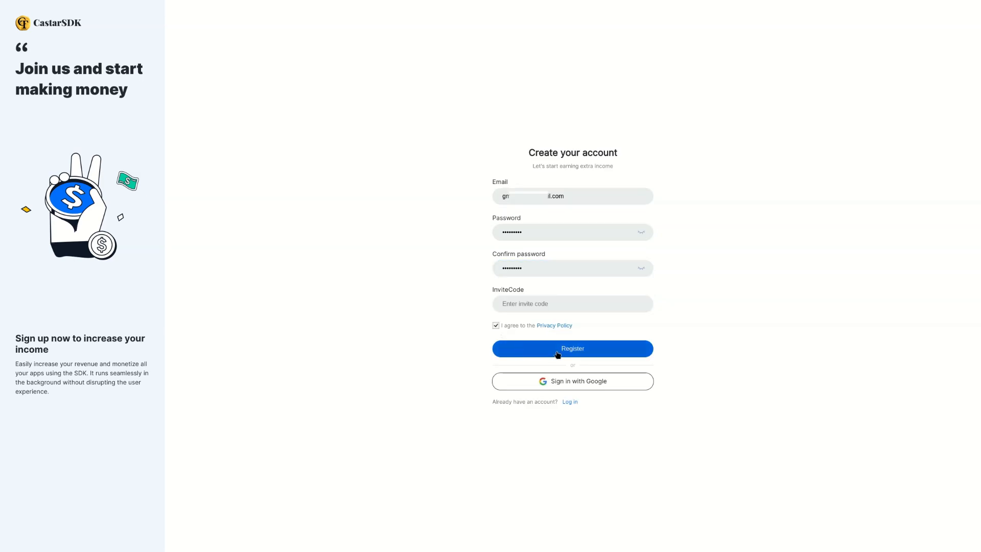
left_click(573, 349)
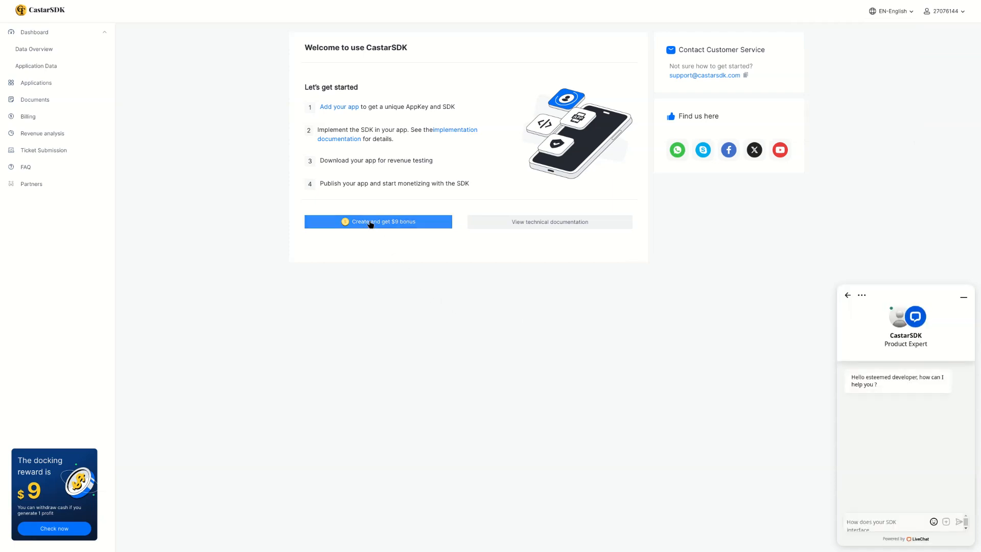
left_click(378, 221)
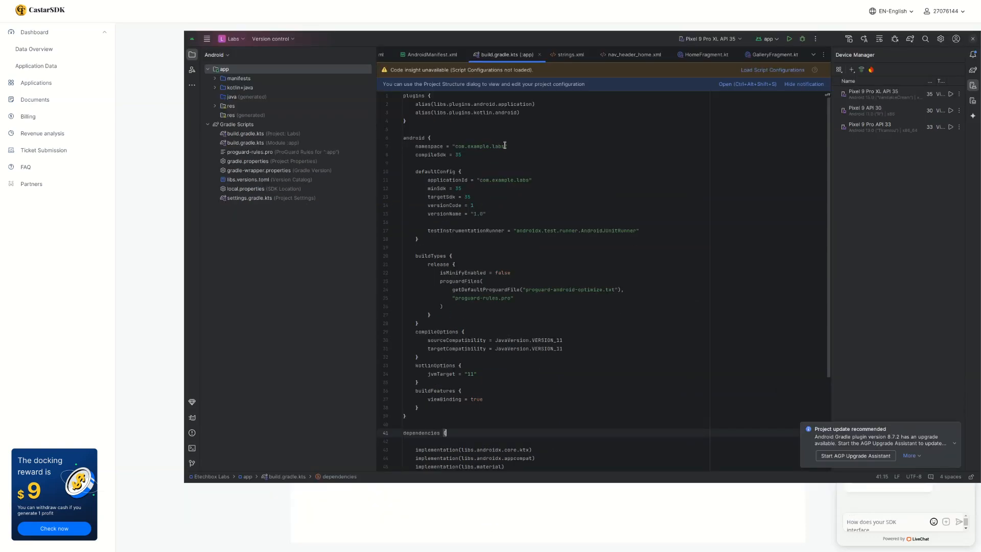
Select the namespace com.example.labs in build.gradle.kts (:app) and return to the browser.
double_click(482, 146)
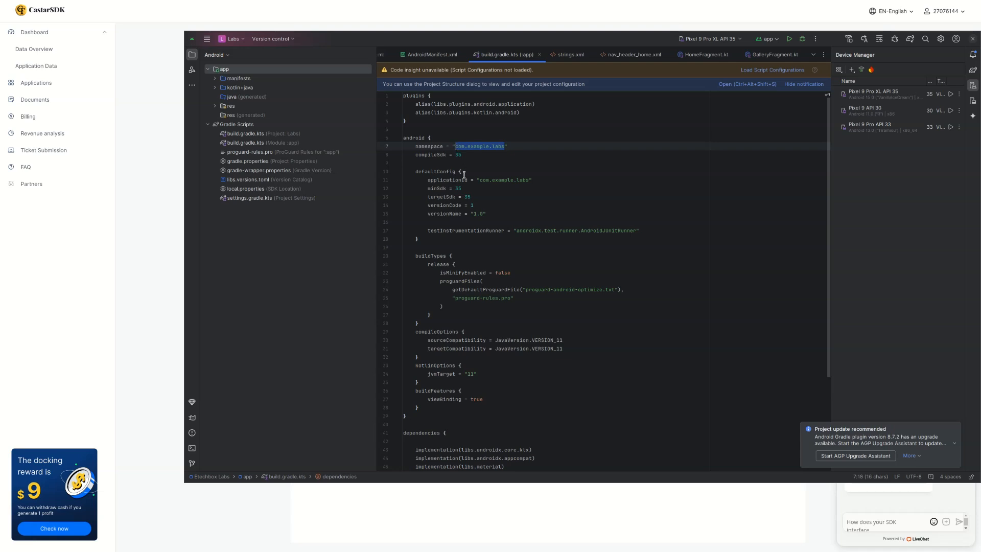
left_click(574, 129)
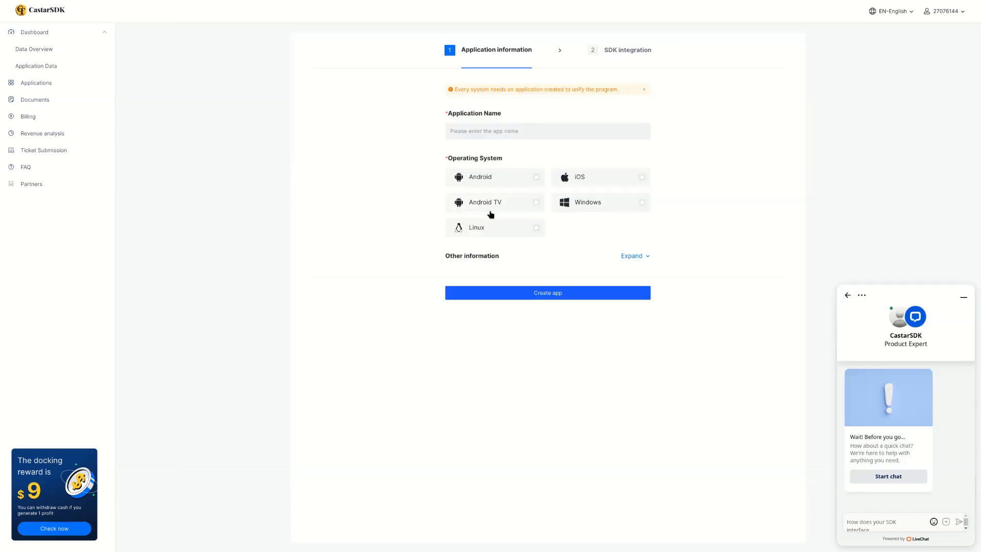
Name the new app 'Etechbox Labs' and select Android as its platform.
left_click(547, 131)
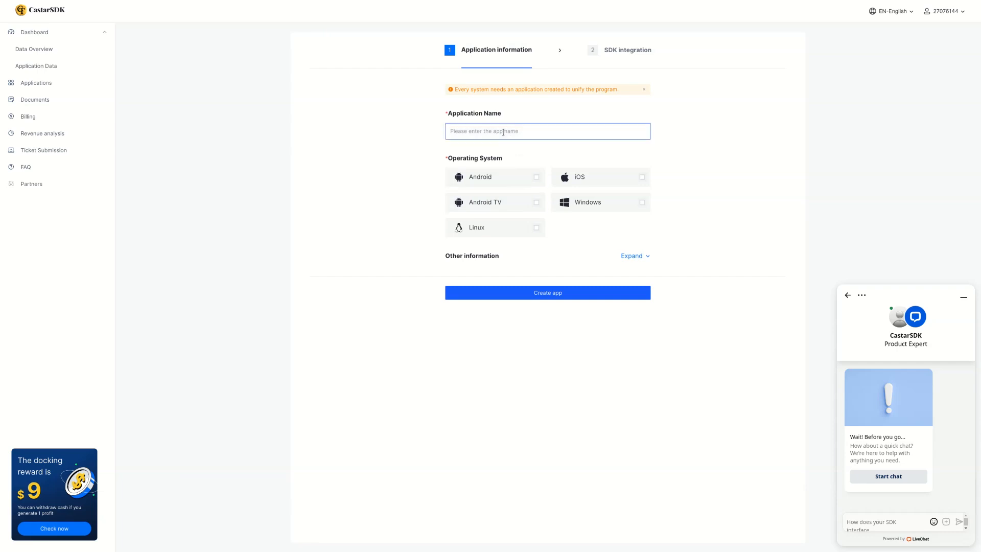
type("Etechbox")
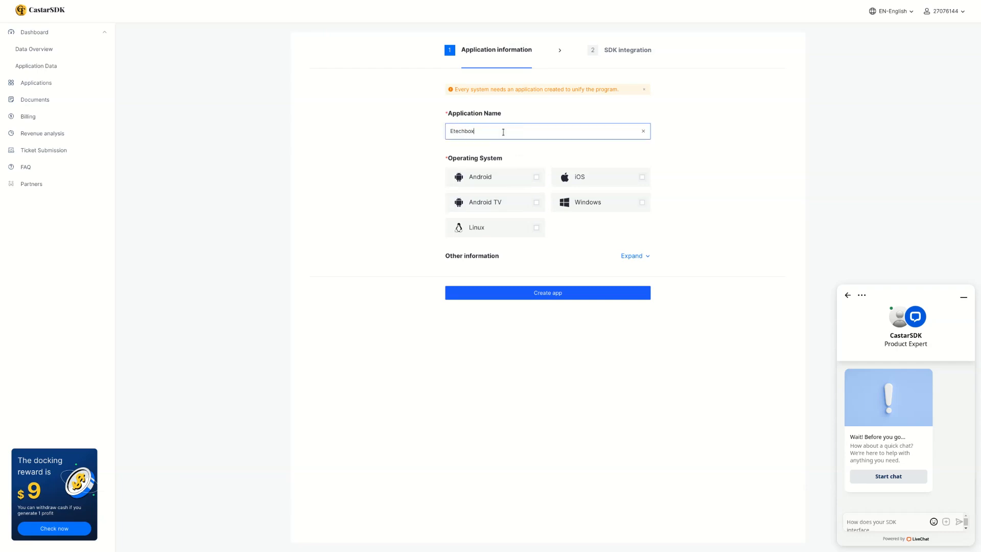
type("Labs")
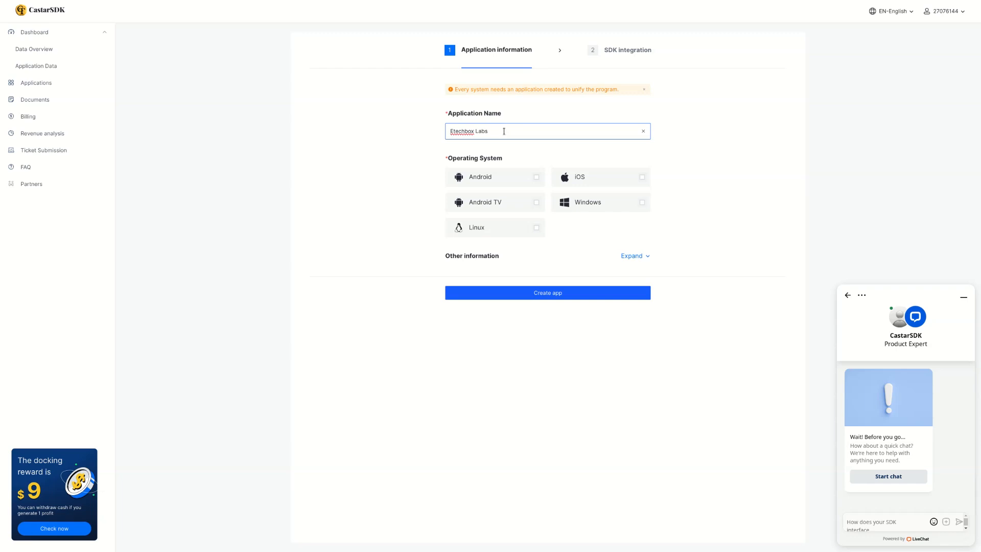
left_click(536, 177)
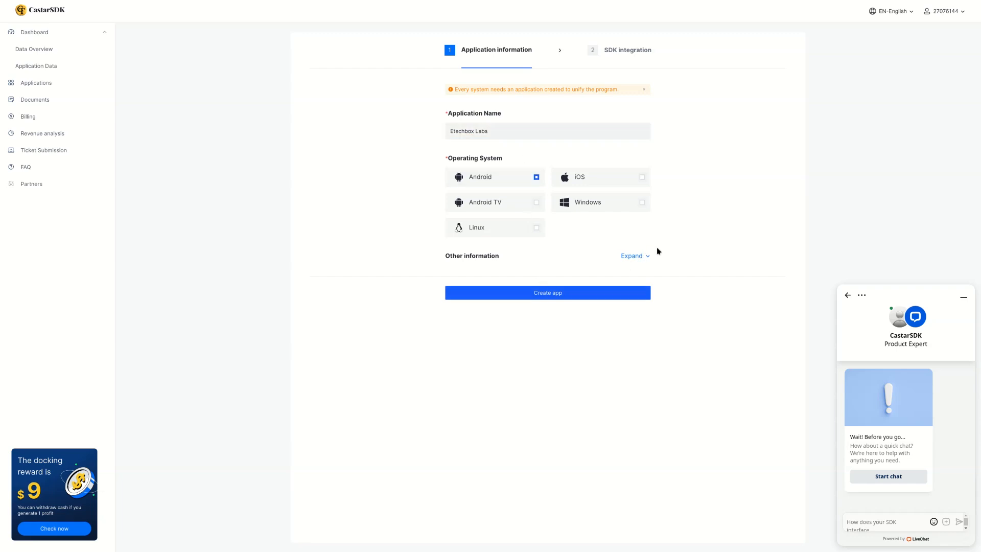
Expand the optional details and enter App ID com.example.labs, website and 100 daily devices.
left_click(631, 255)
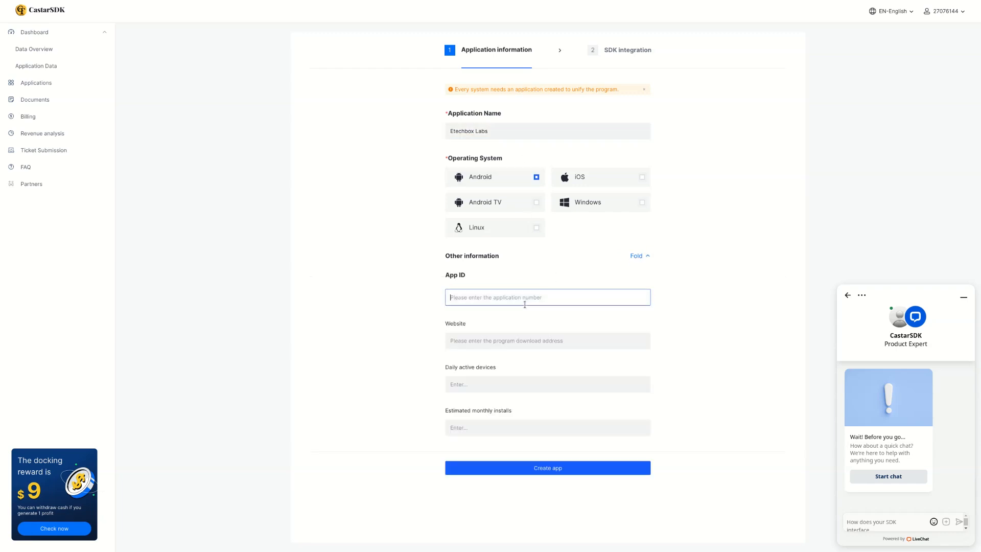
type("com.example.labs")
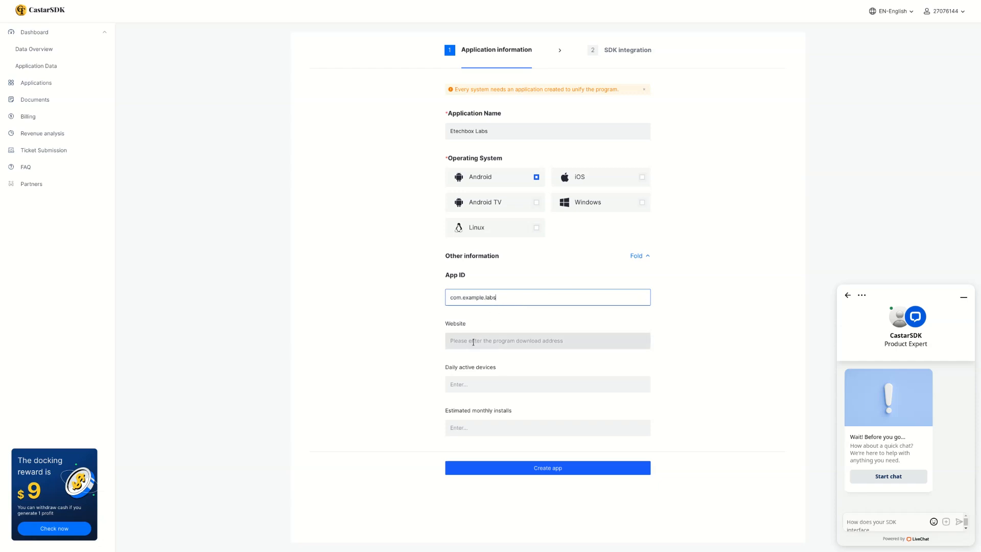
type("hg")
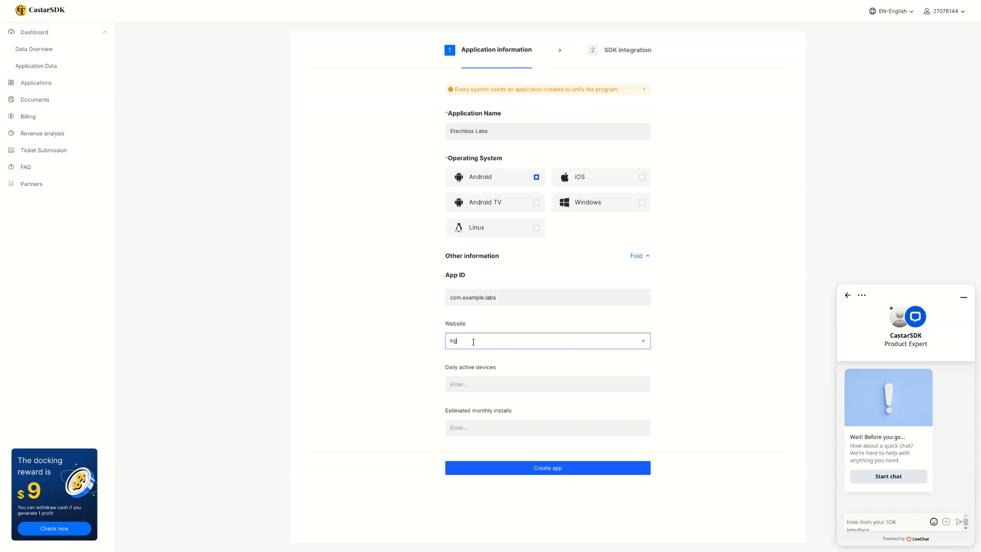
type("https")
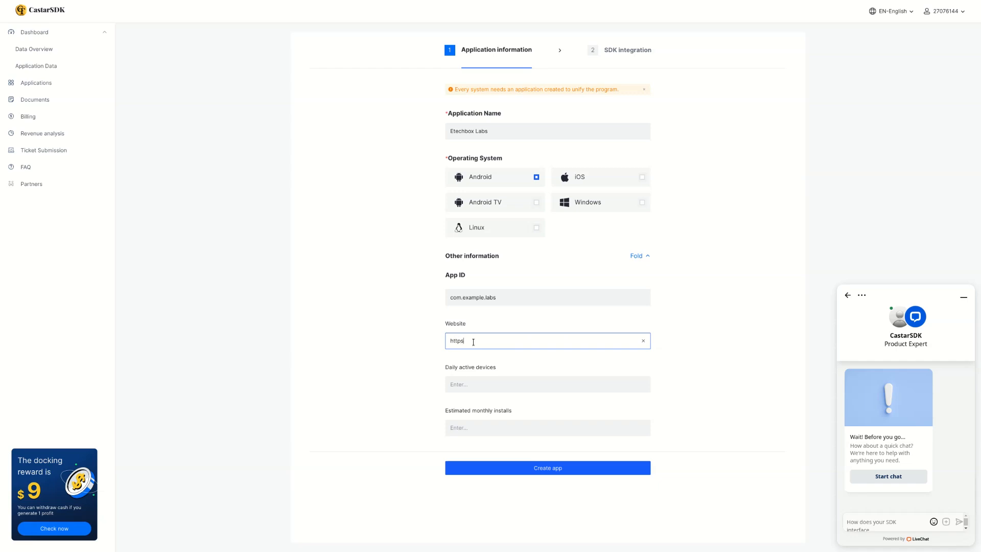
type("1")
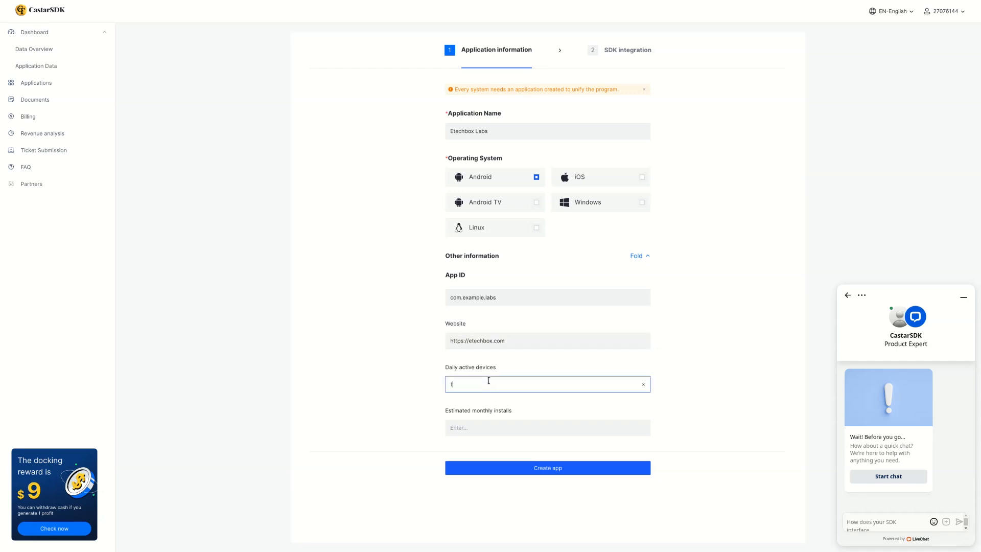
left_click(547, 428)
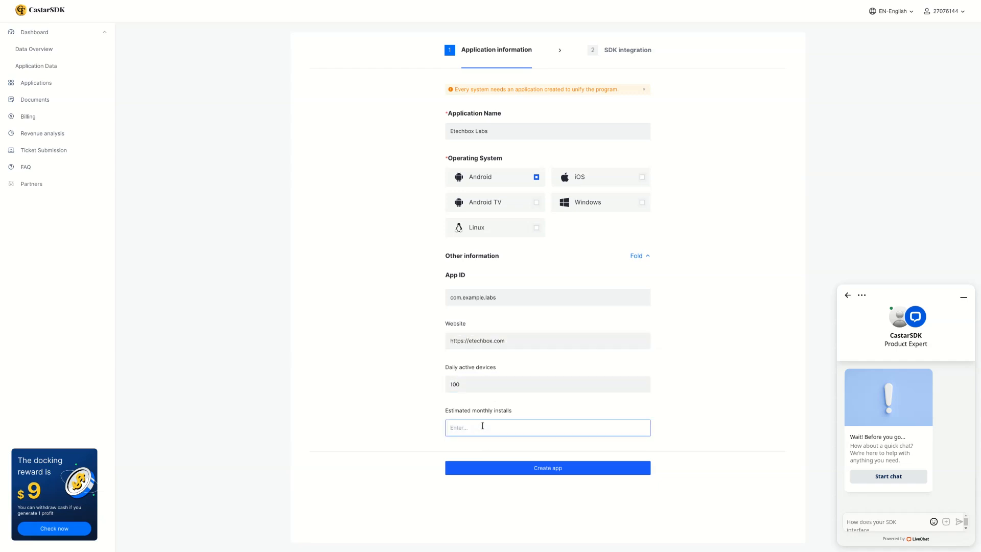
Enter 50 monthly installs, create the app, and dismiss the $9 reward notice.
type("50")
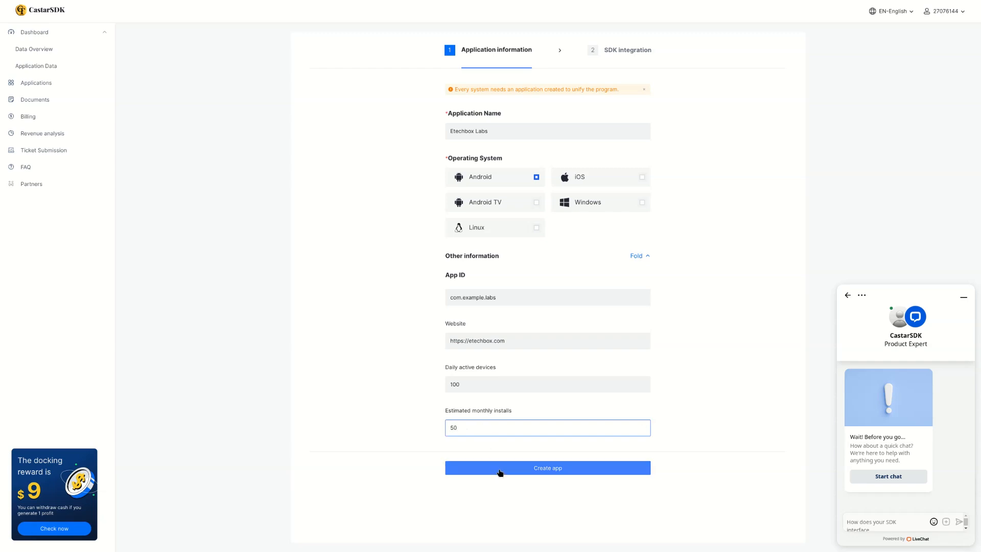
left_click(548, 467)
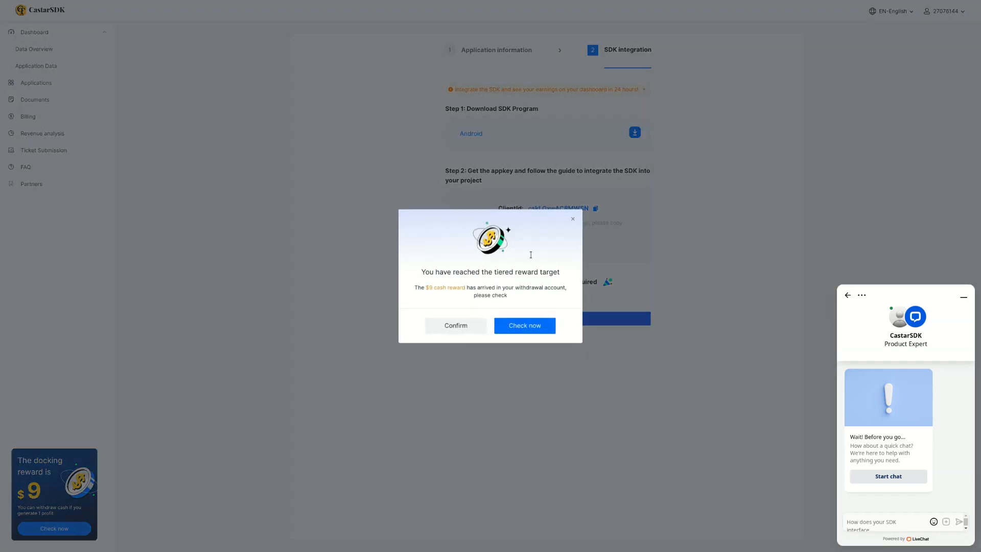
left_click(456, 325)
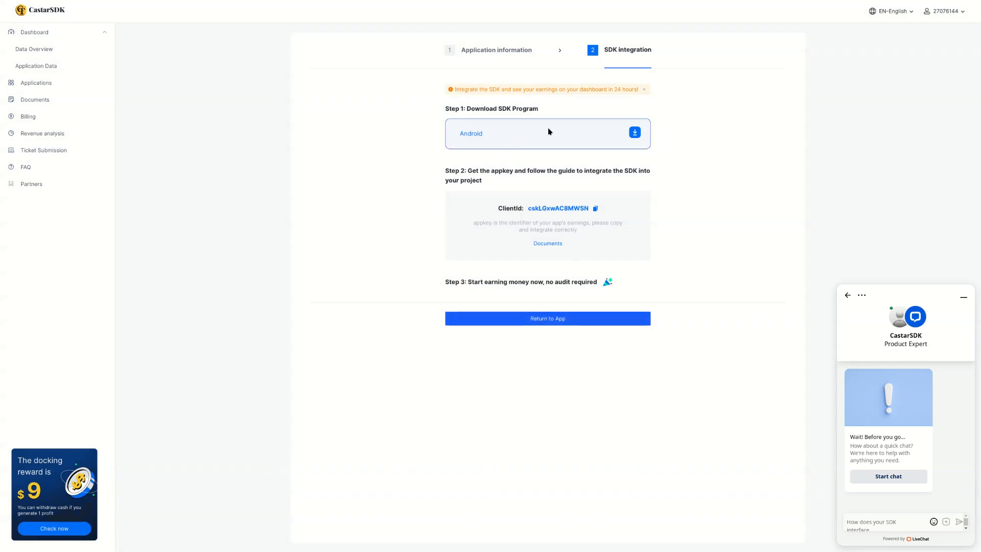
Download the Android SDK package, copy the ClientId, and open the Android integration docs.
left_click(634, 132)
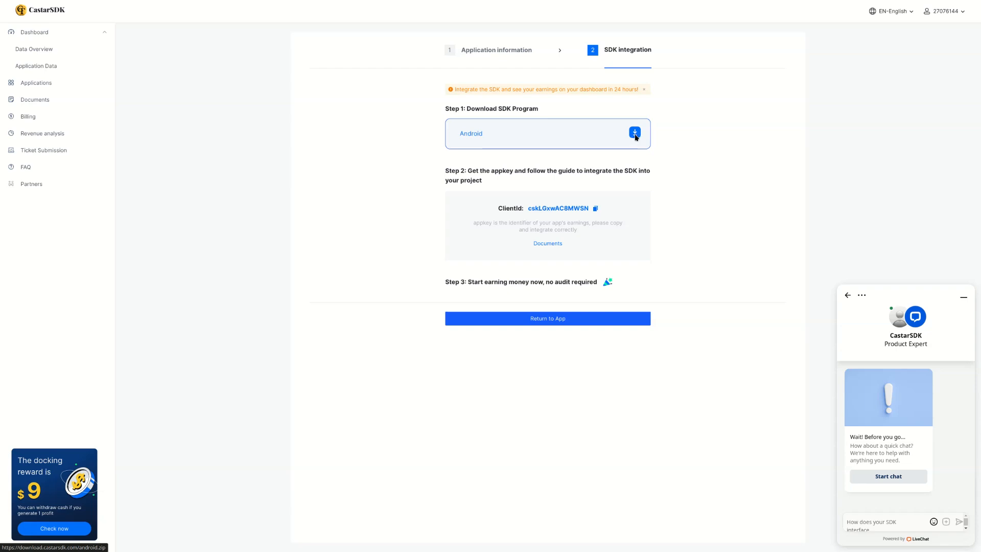
left_click(634, 132)
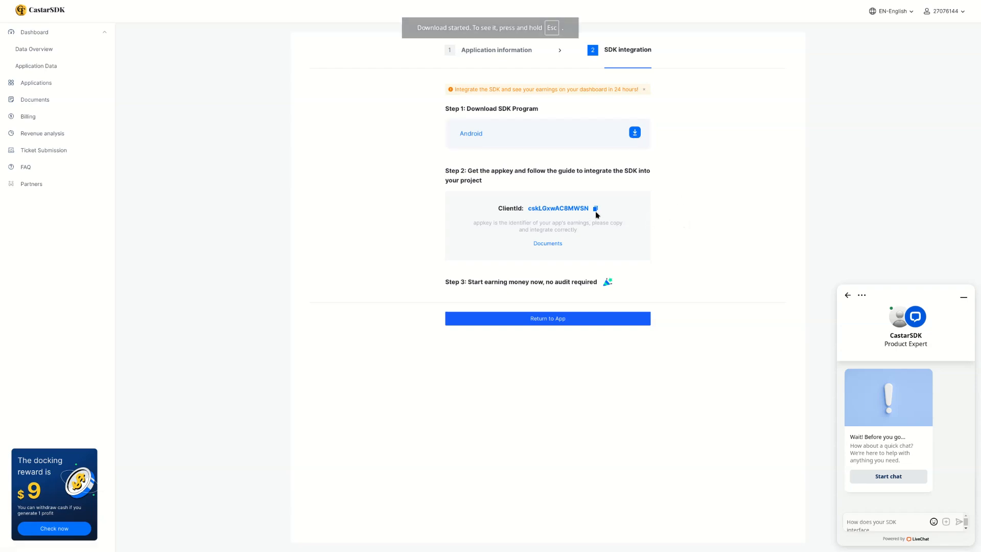
left_click(595, 208)
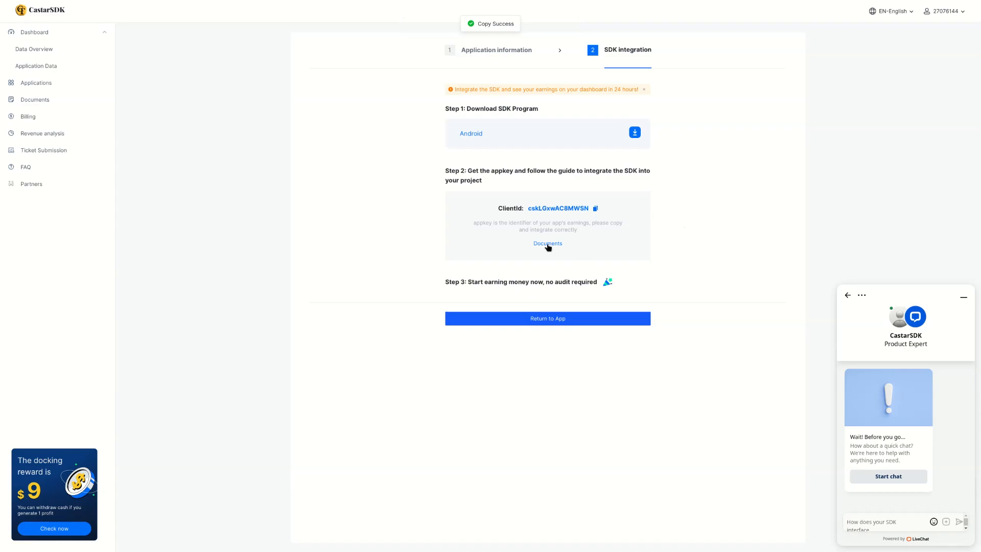
left_click(547, 243)
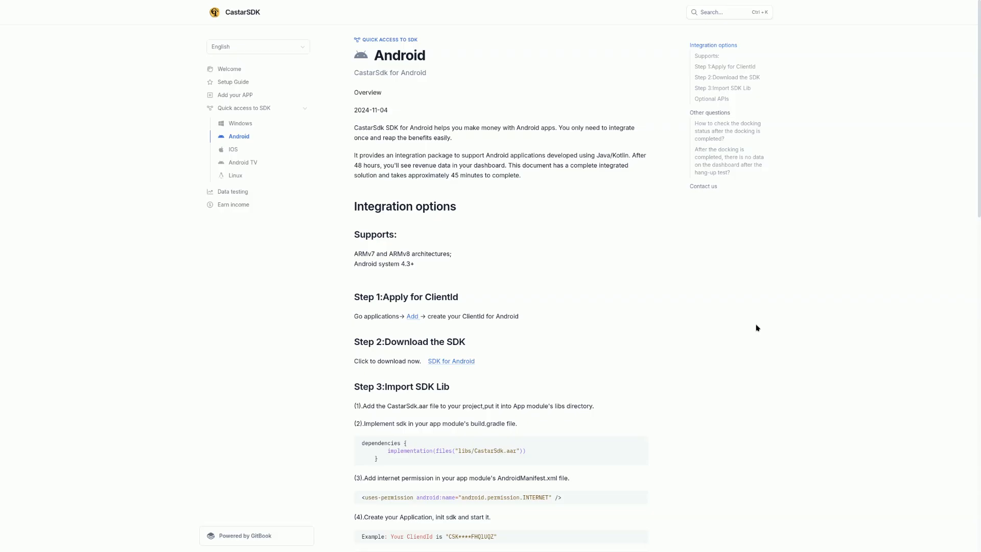
mouse_move(753, 328)
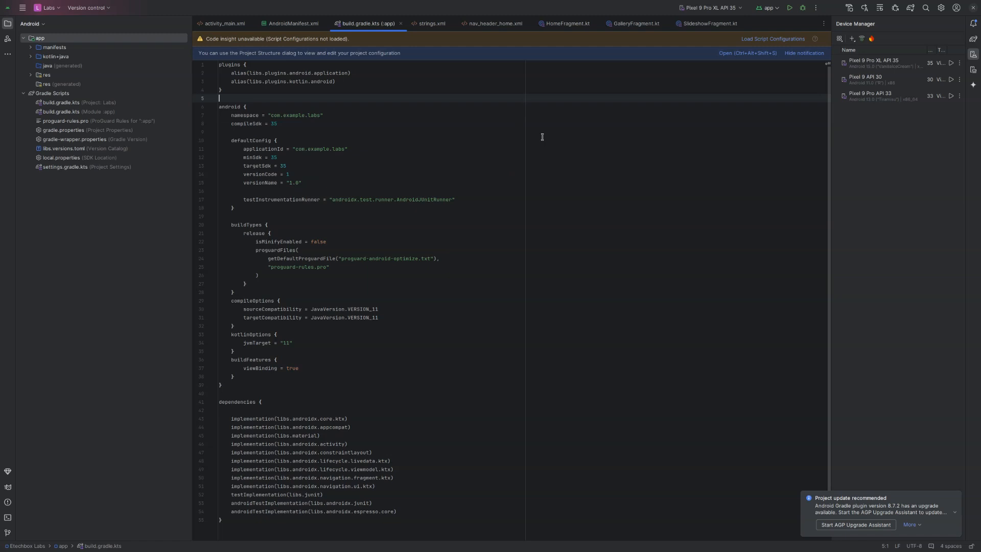
mouse_move(952, 80)
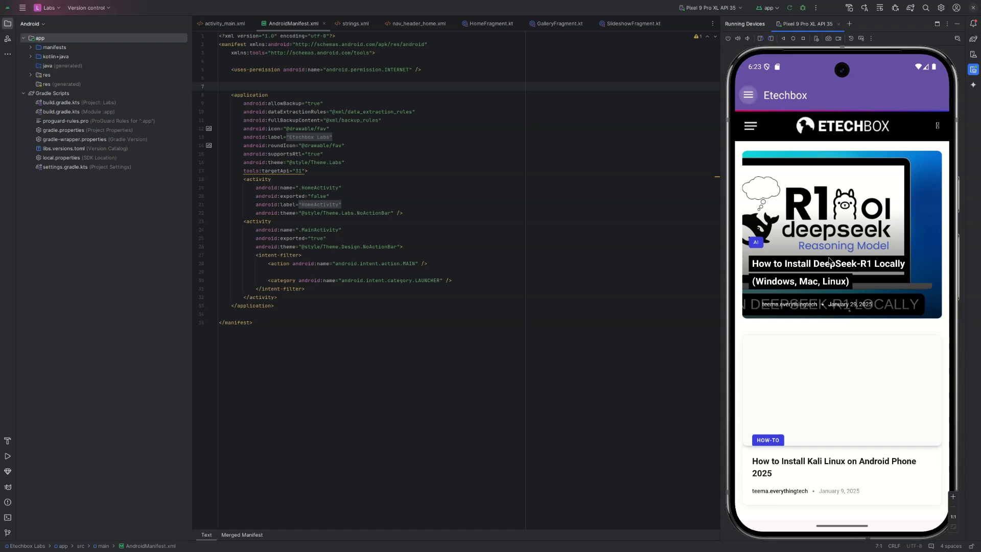
Move the emulator app from Custom EFI to the Labs page, then right-click android.zip.
left_click(749, 125)
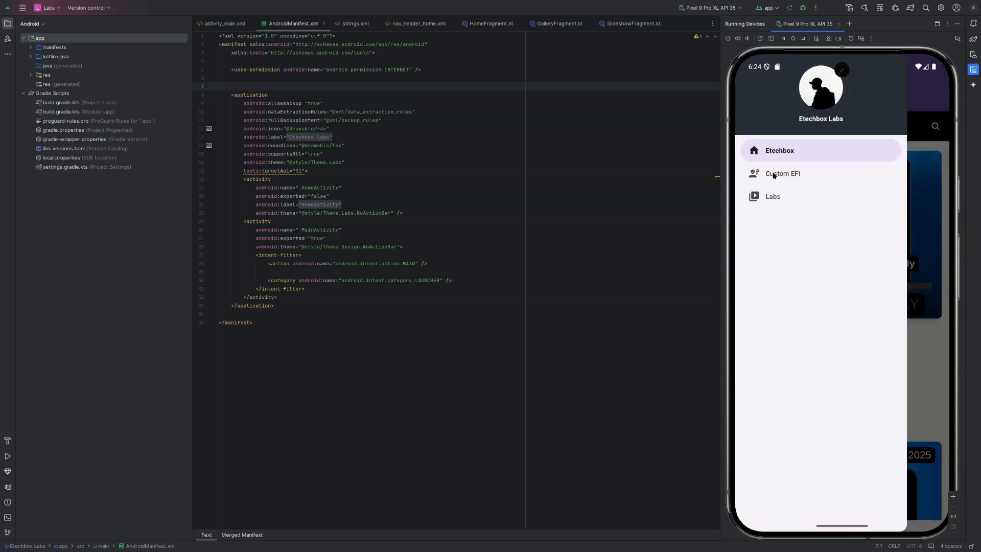
left_click(782, 173)
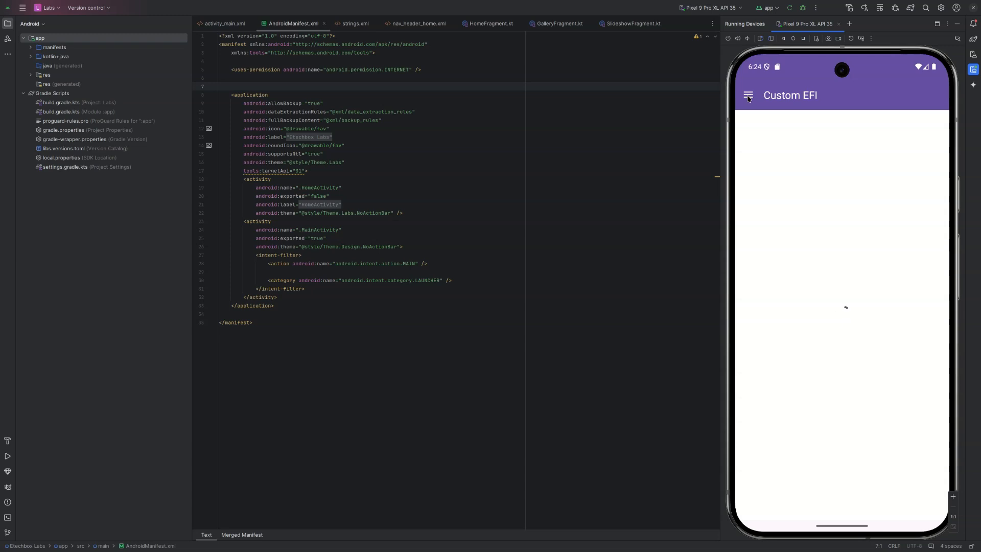
left_click(747, 95)
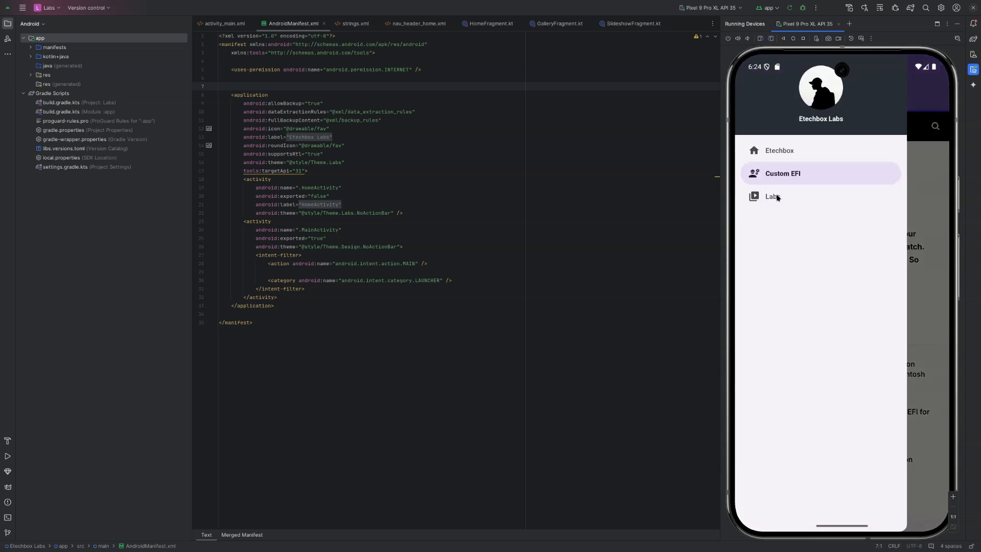
left_click(772, 196)
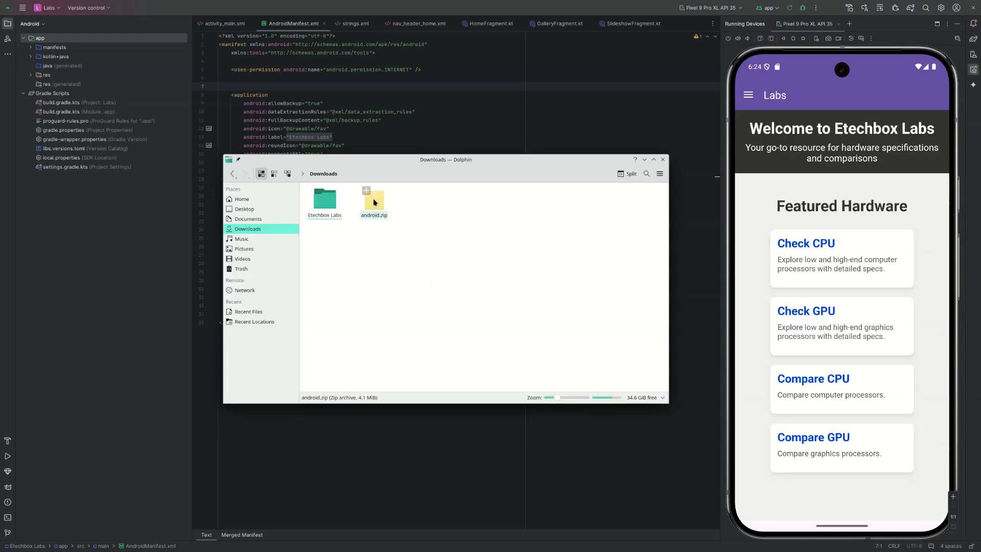
left_click(373, 203)
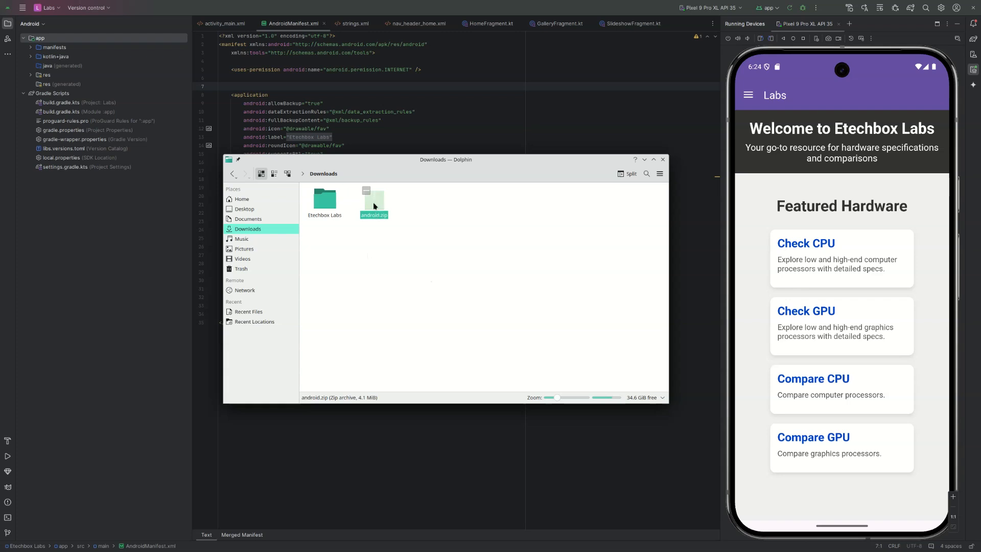
right_click(374, 202)
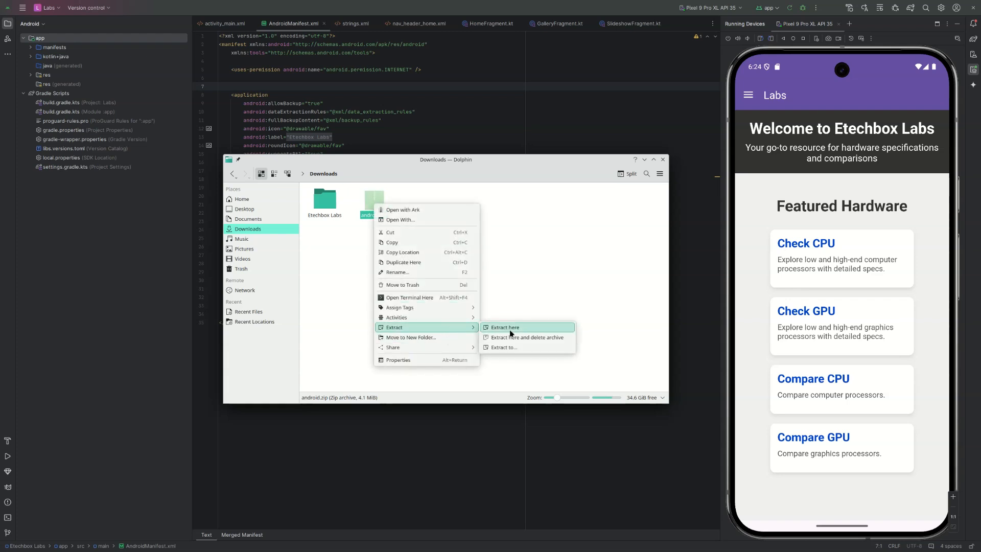
Extract android.zip and locate CastarSdk.aar in the CastarSDK-Android folder.
left_click(506, 327)
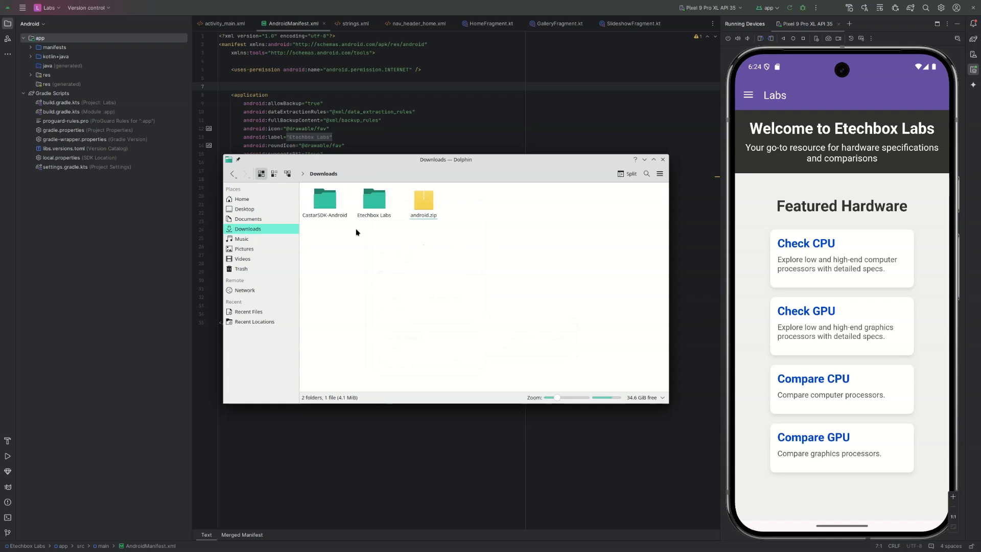
double_click(324, 199)
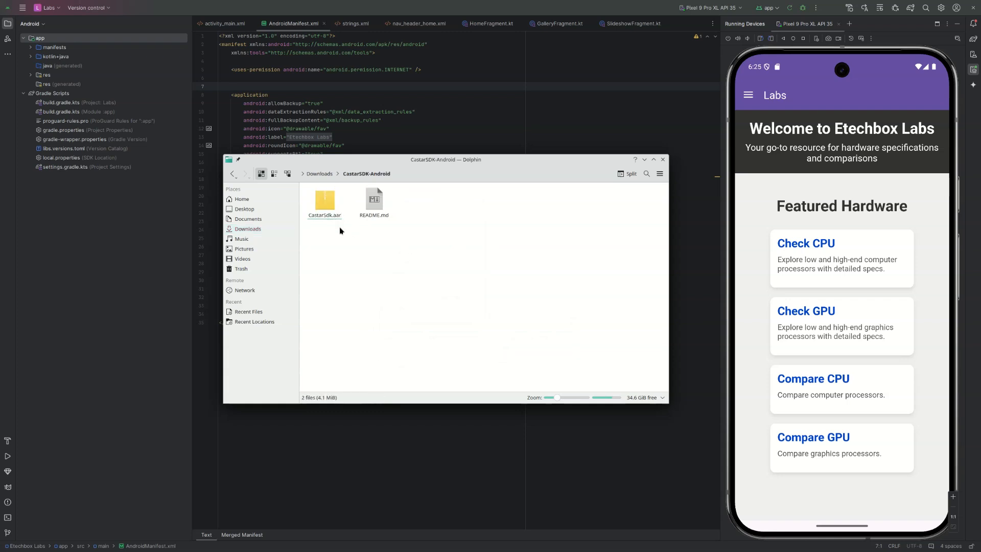
left_click(324, 199)
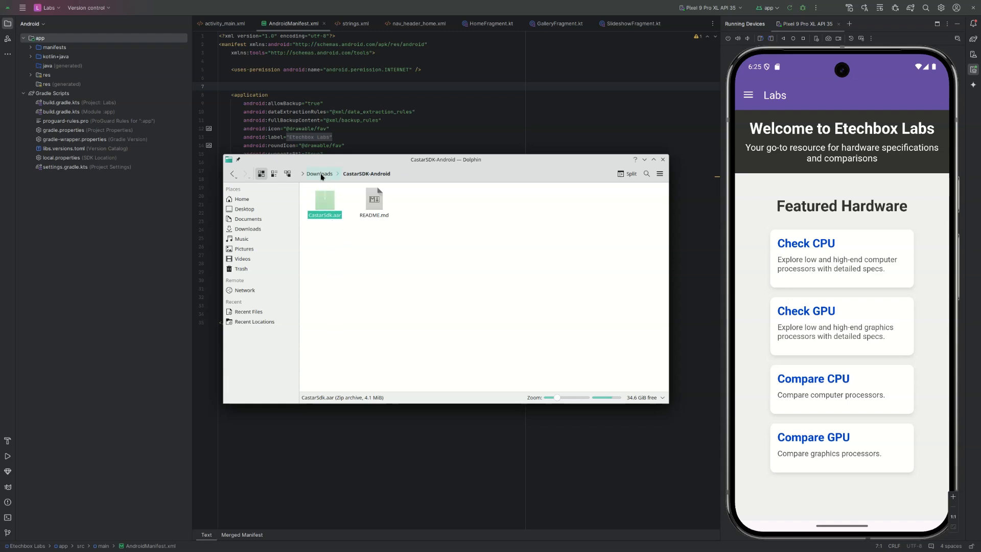
left_click(320, 173)
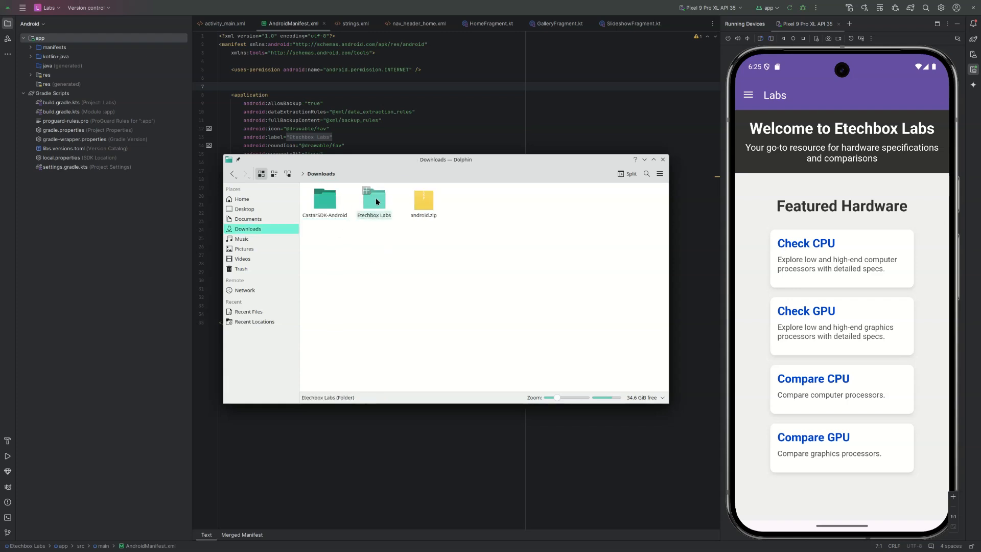
Create a libs folder inside the Etechbox Labs app module and open it.
double_click(374, 199)
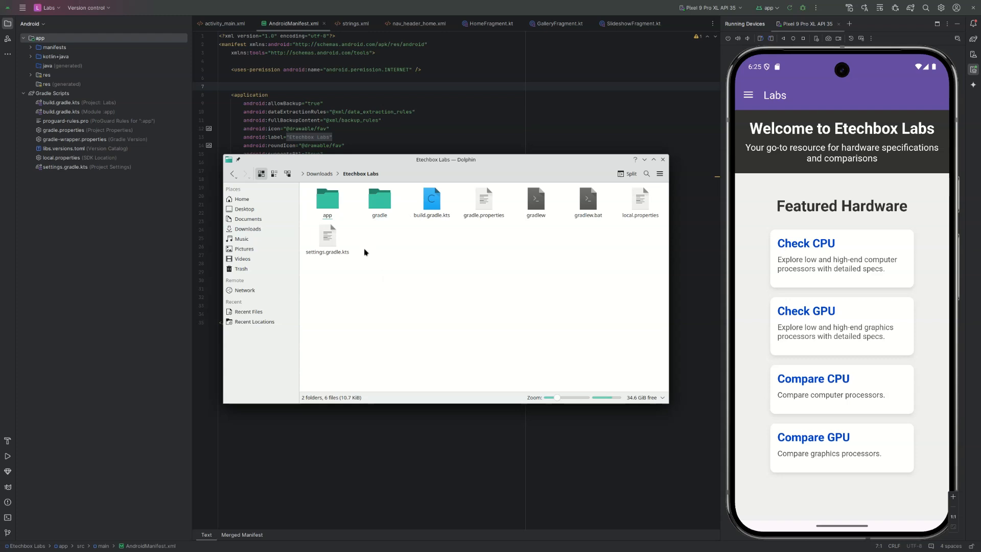
double_click(327, 198)
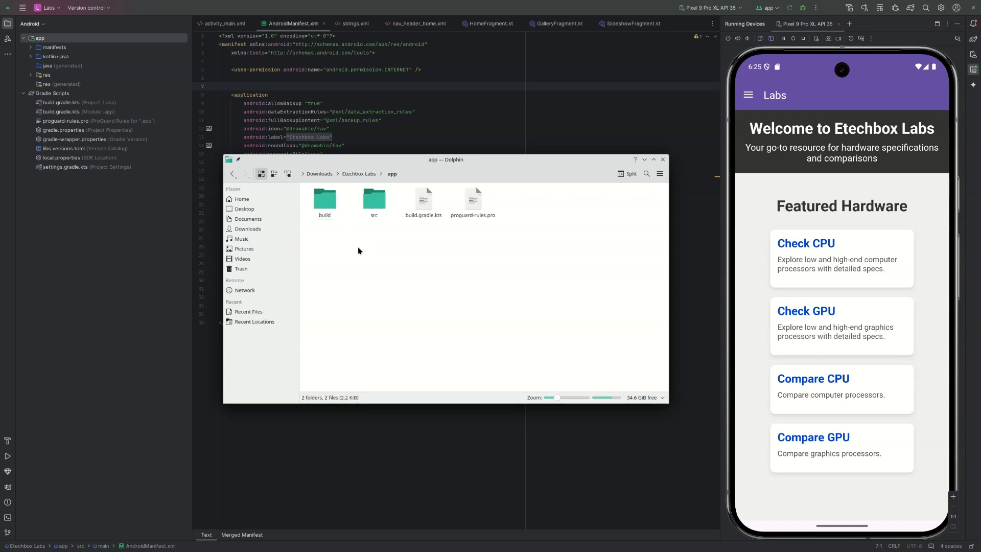
mouse_move(374, 242)
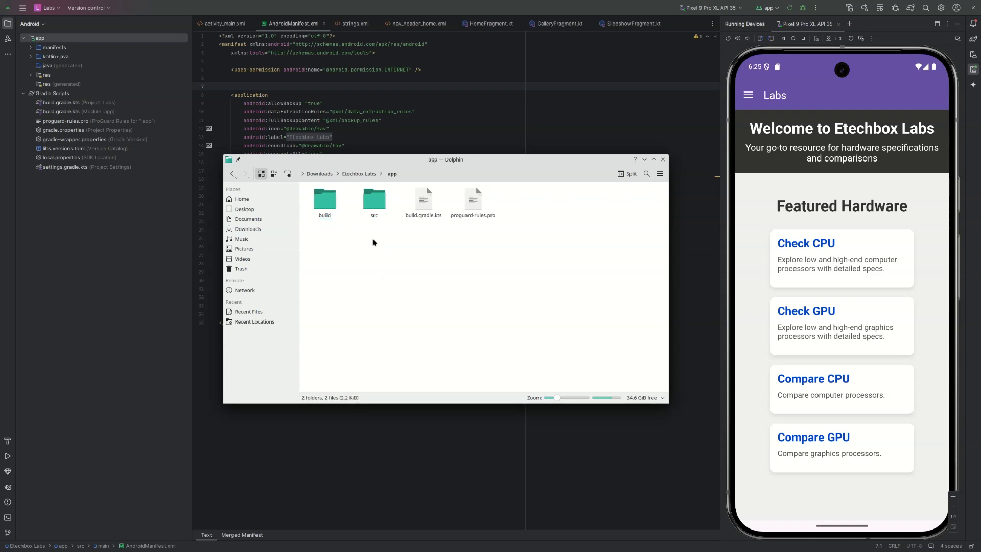
right_click(374, 242)
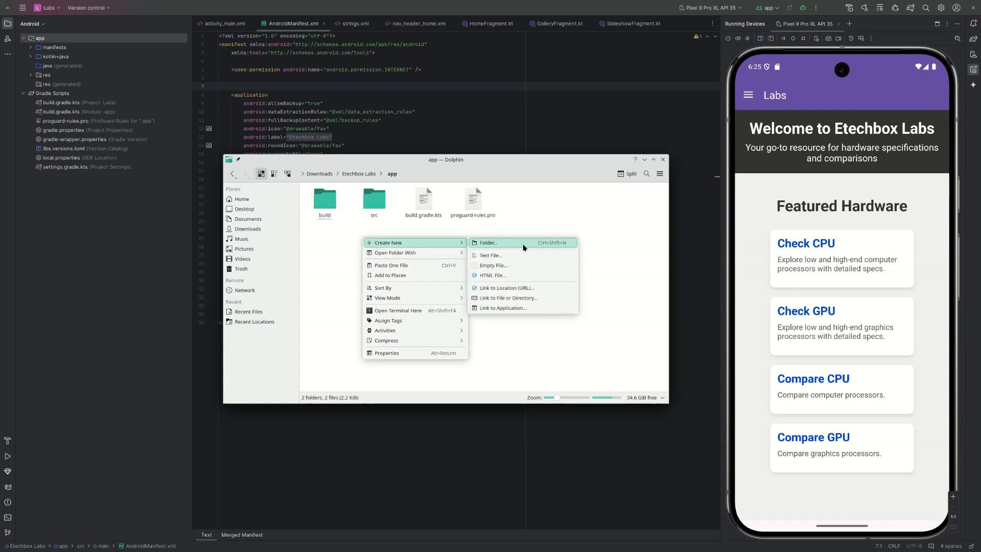
left_click(487, 242)
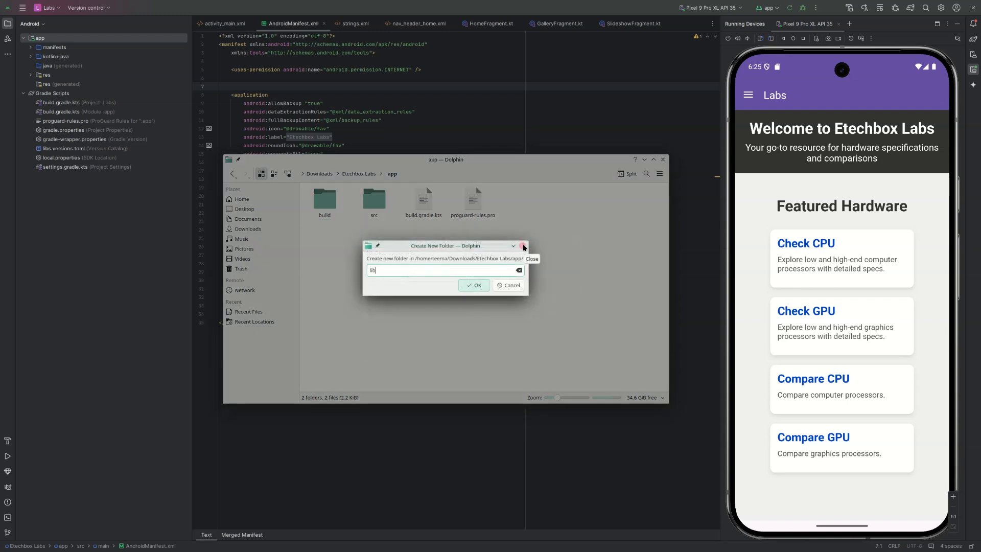
left_click(474, 285)
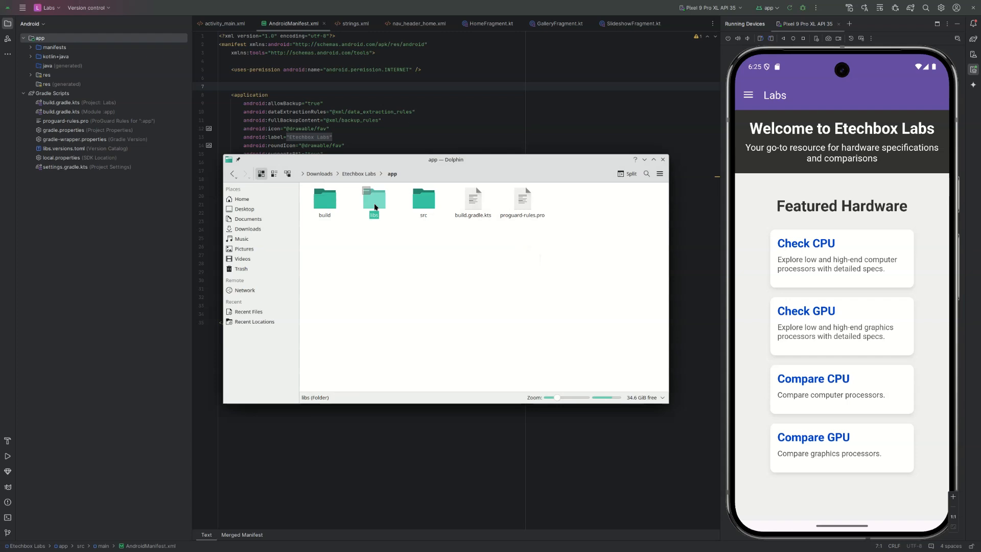
double_click(373, 198)
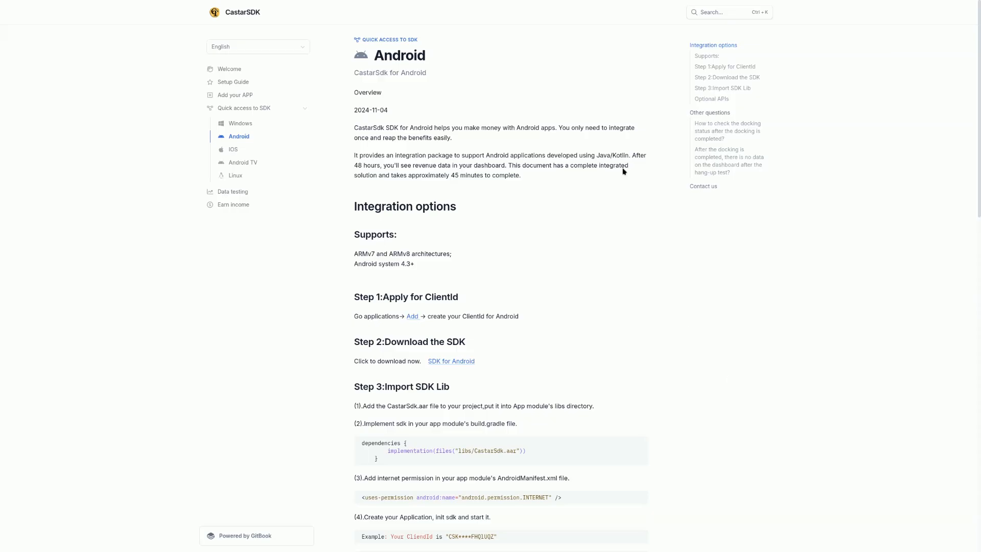
Scroll the CastarSDK guide down to the Import SDK Lib dependency line.
scroll("down", 3)
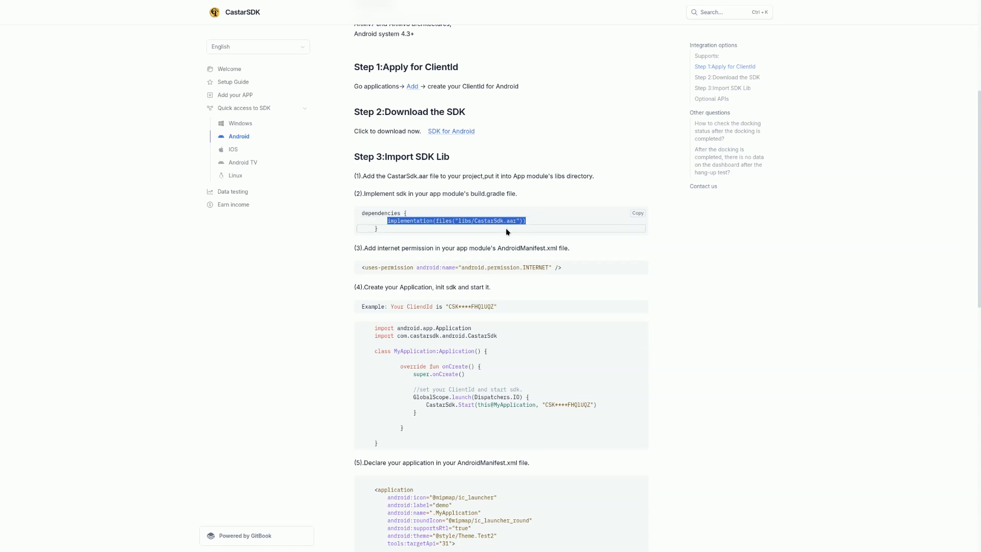
mouse_move(545, 229)
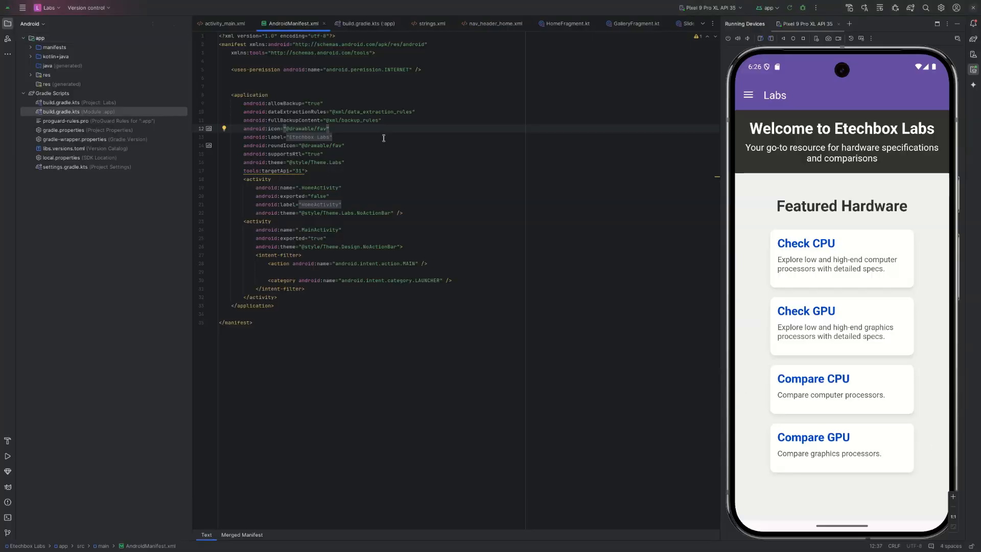
Add implementation(files("libs/CastarSdk.aar")) to the app build.gradle.kts dependencies and sync.
left_click(369, 24)
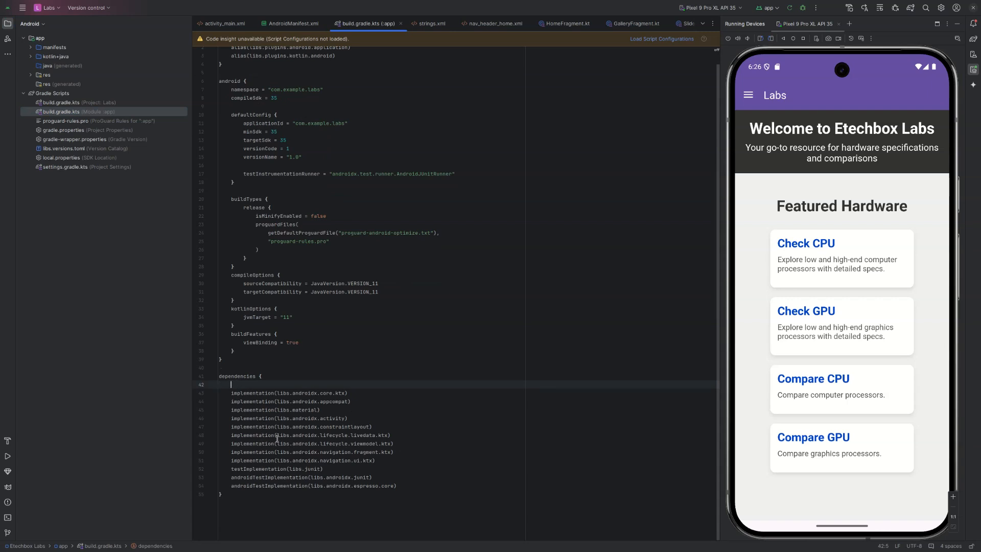
type("implementation(files(\"libs/CastarSdk.aar\"))")
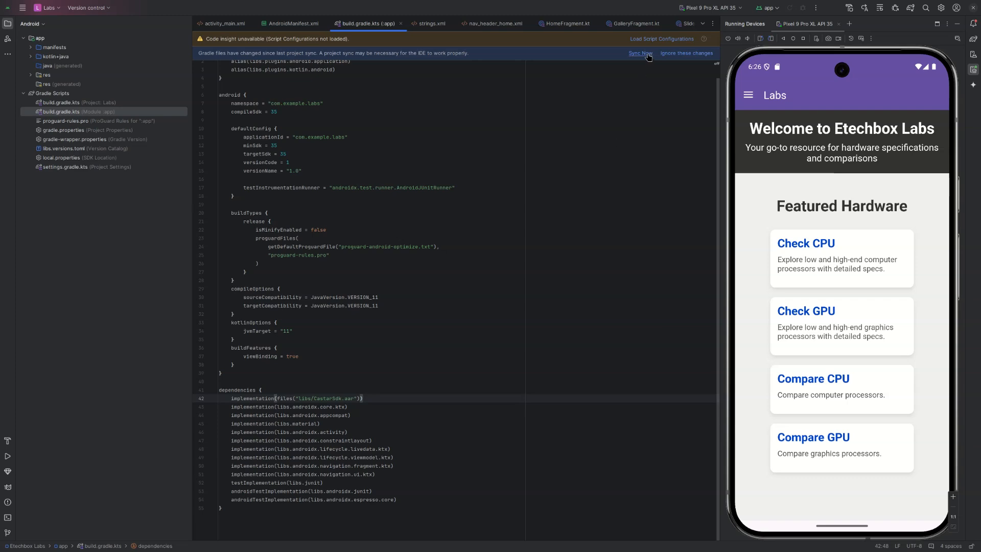
left_click(640, 53)
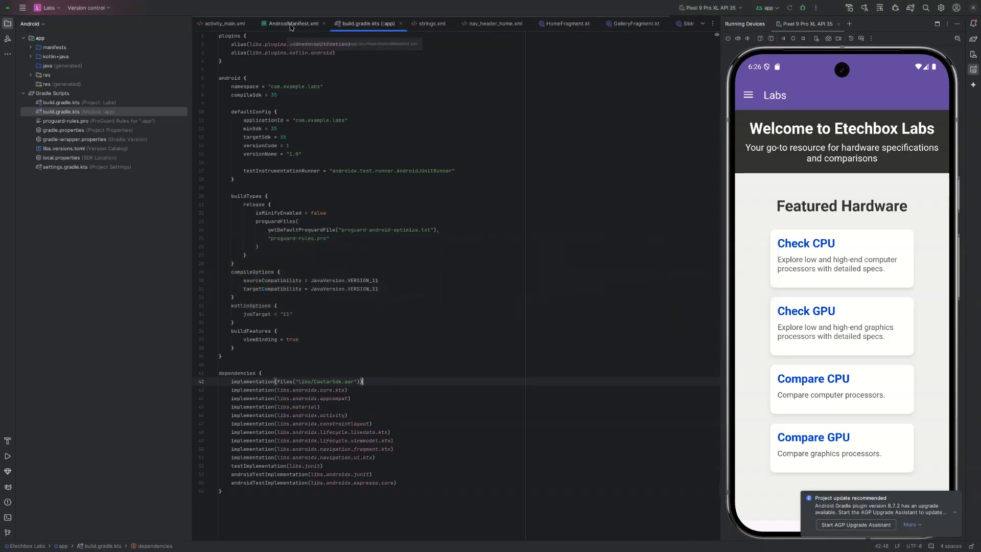
Bring up the CastarSDK guide's step-four Application example that starts the SDK with the ClientId.
left_click(296, 24)
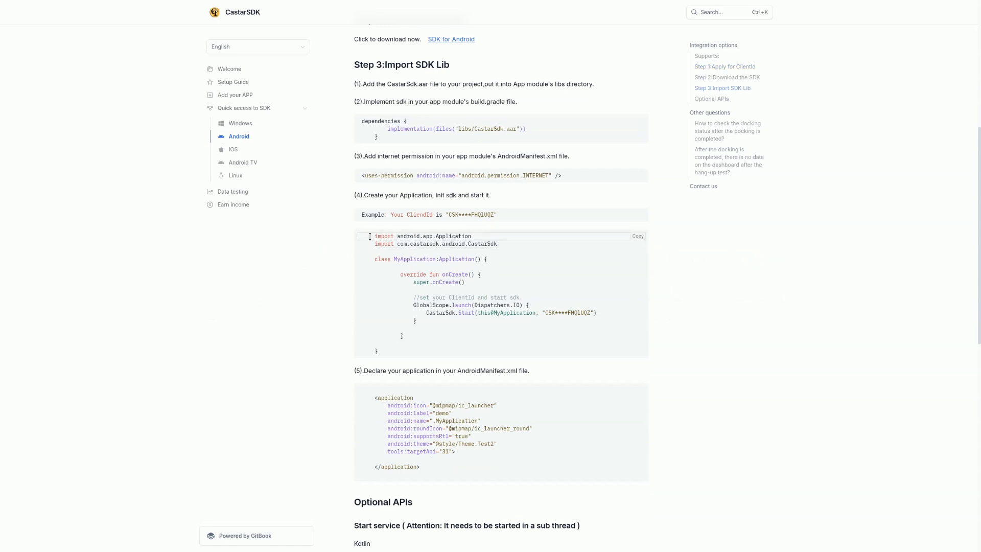
mouse_move(372, 236)
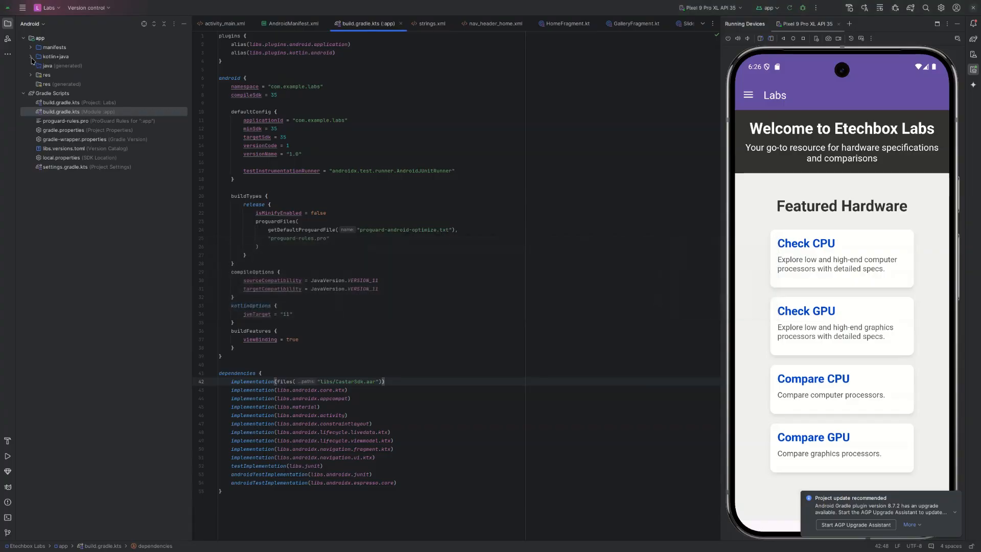
Expand kotlin+java to com.etechbox.labs and enable Compact Middle Packages.
left_click(30, 56)
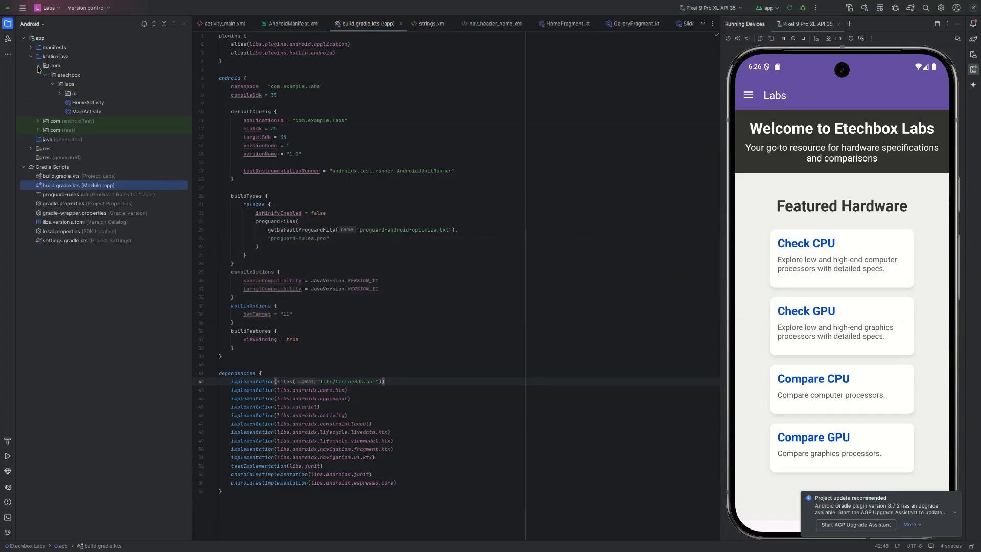
left_click(69, 74)
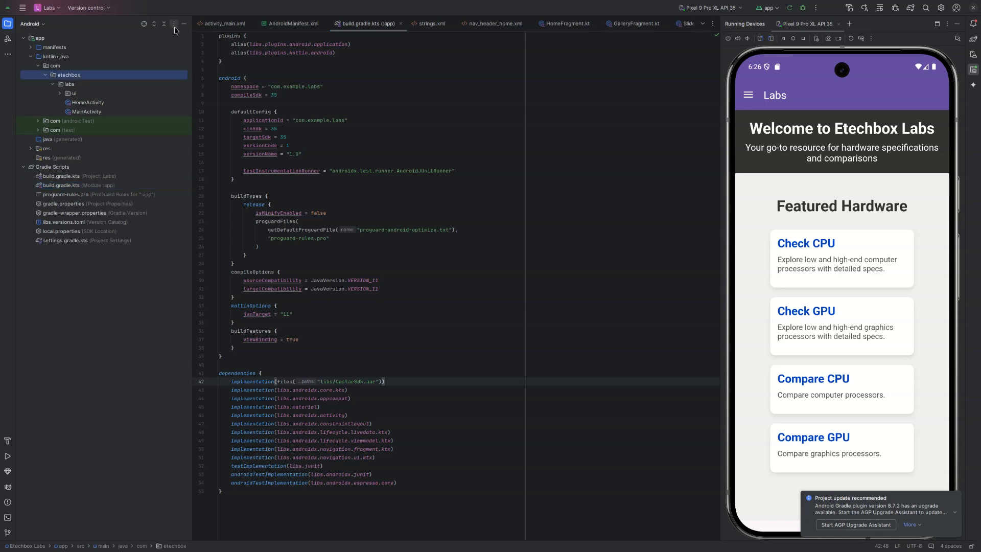
left_click(175, 24)
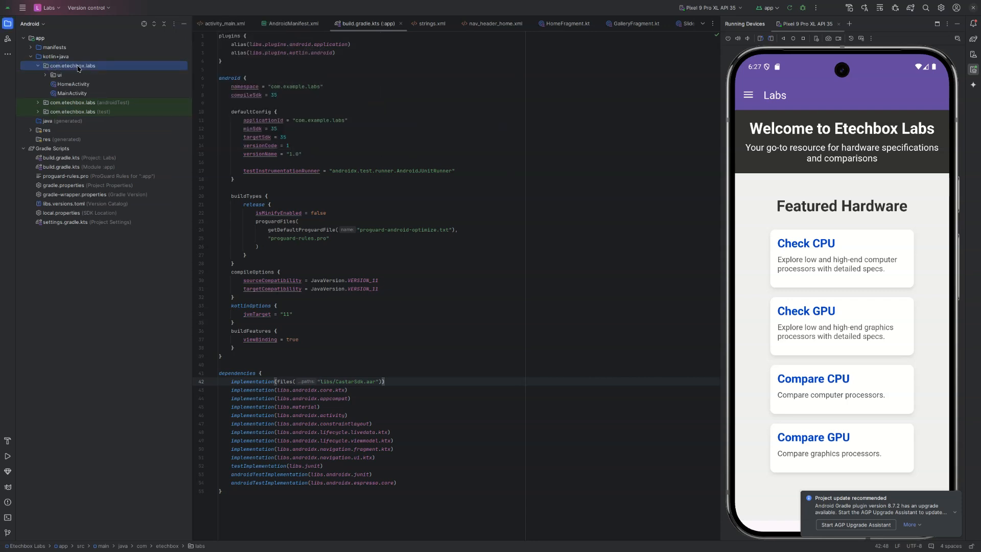
Add a new Kotlin class named MyApplication to the com.etechbox.labs package.
right_click(73, 66)
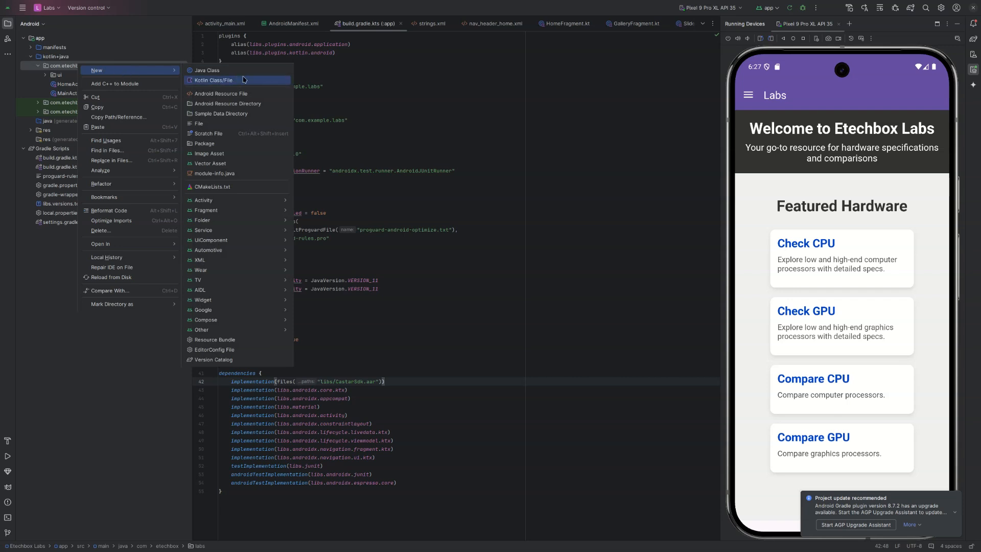
left_click(211, 80)
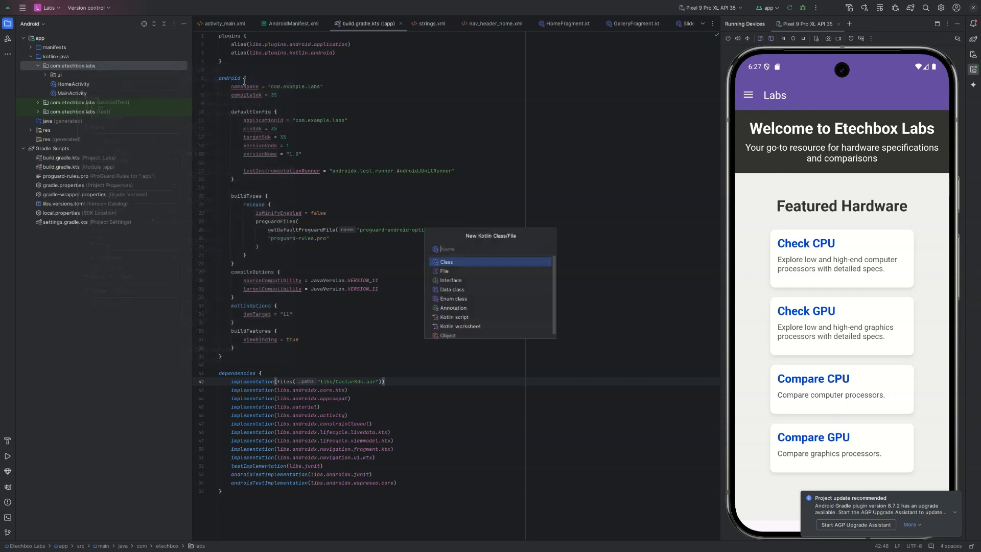
type("M")
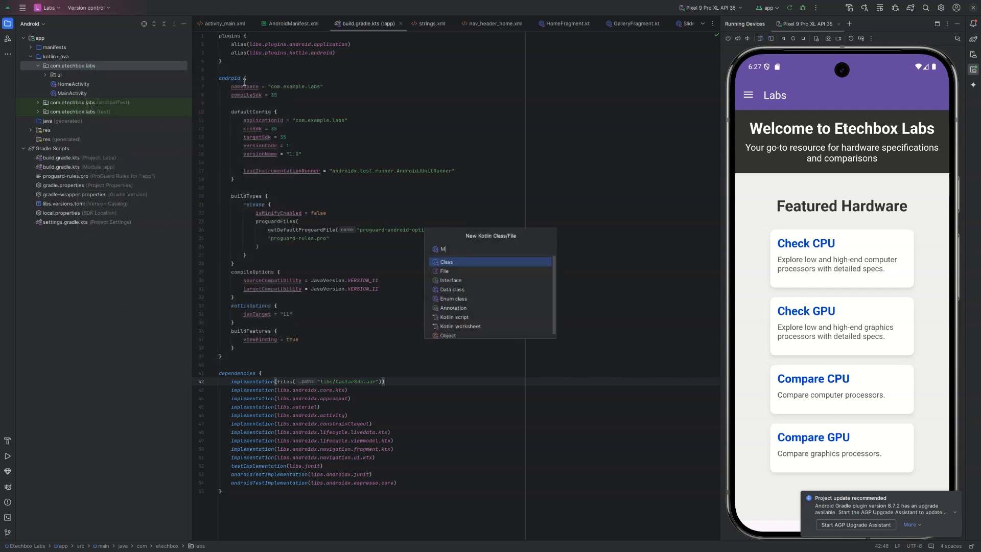
type("yApplica")
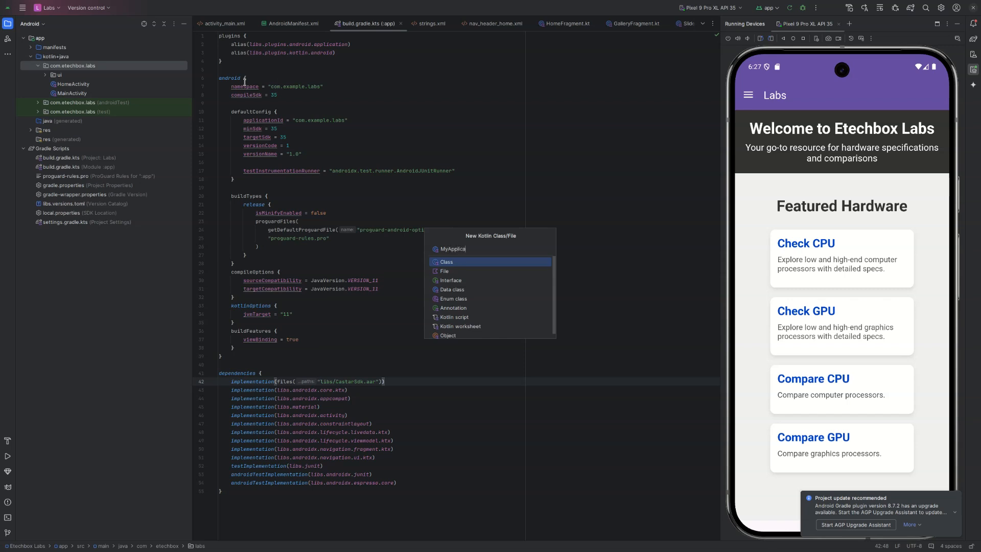
type("tion")
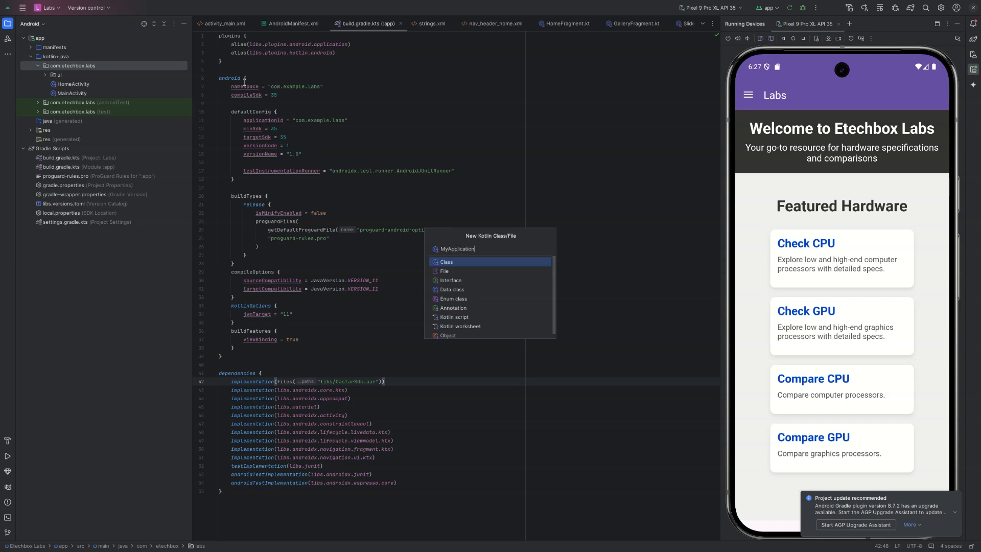
left_click(446, 262)
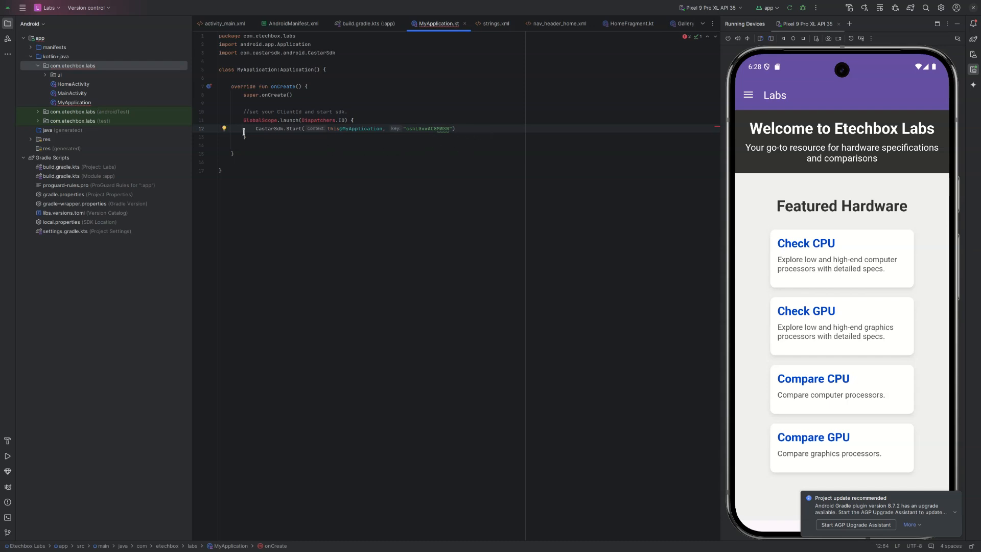
Add 'import kotlinx.coroutines.Dispatchers' below the CastarSdk import in MyApplication.kt.
double_click(259, 119)
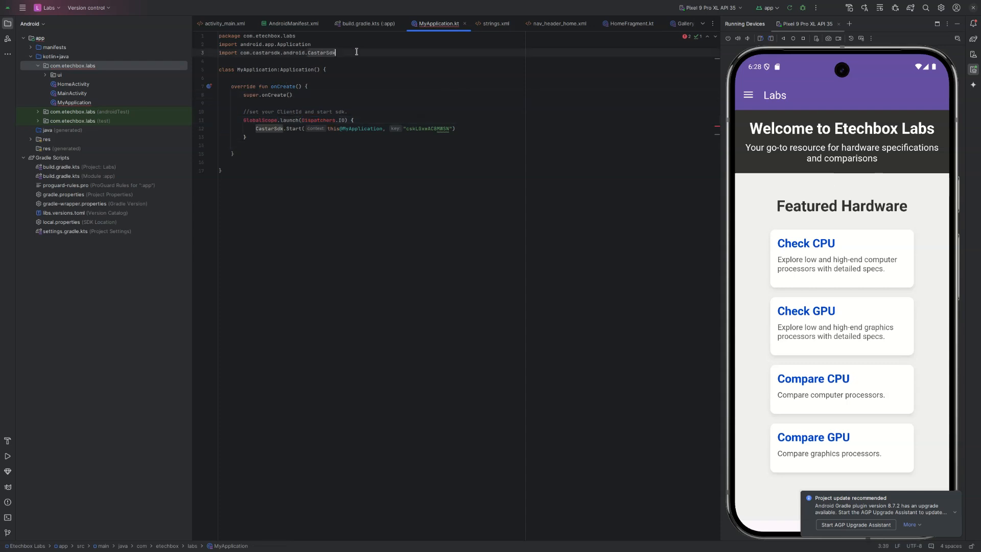
type("import kotlinx.coroutines.Dispatchers")
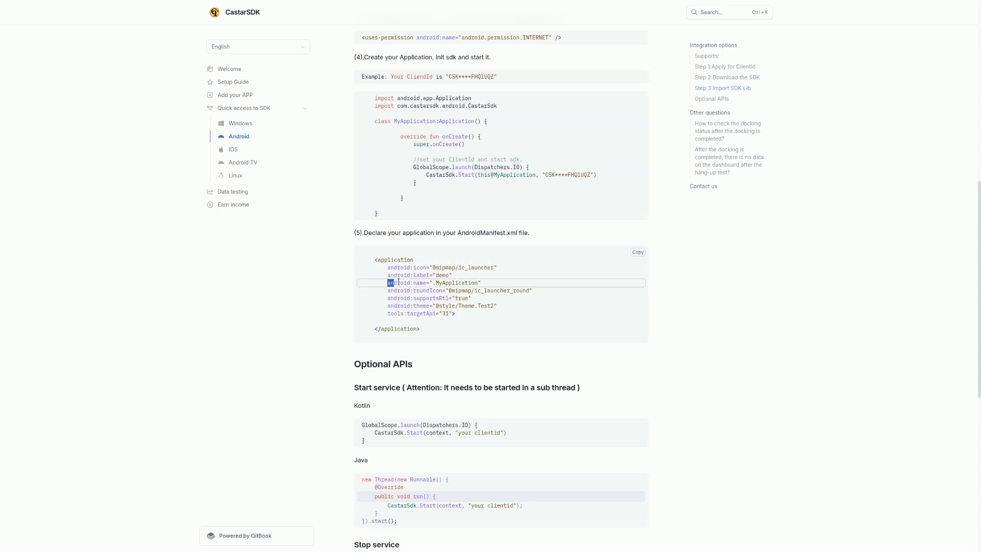
Copy the guide's android:name=".MyApplication" line into the AndroidManifest application tag.
left_click_drag(388, 282, 482, 282)
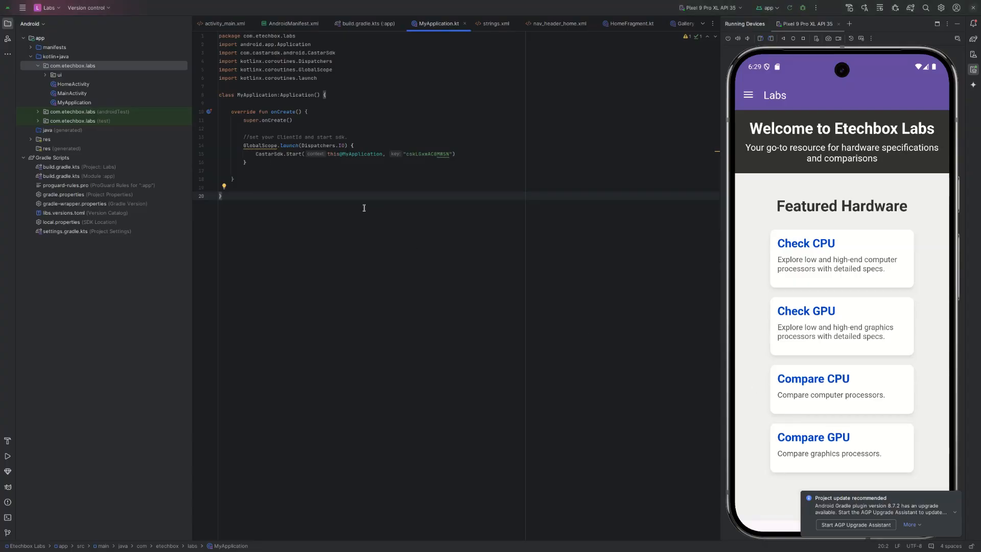
left_click(294, 24)
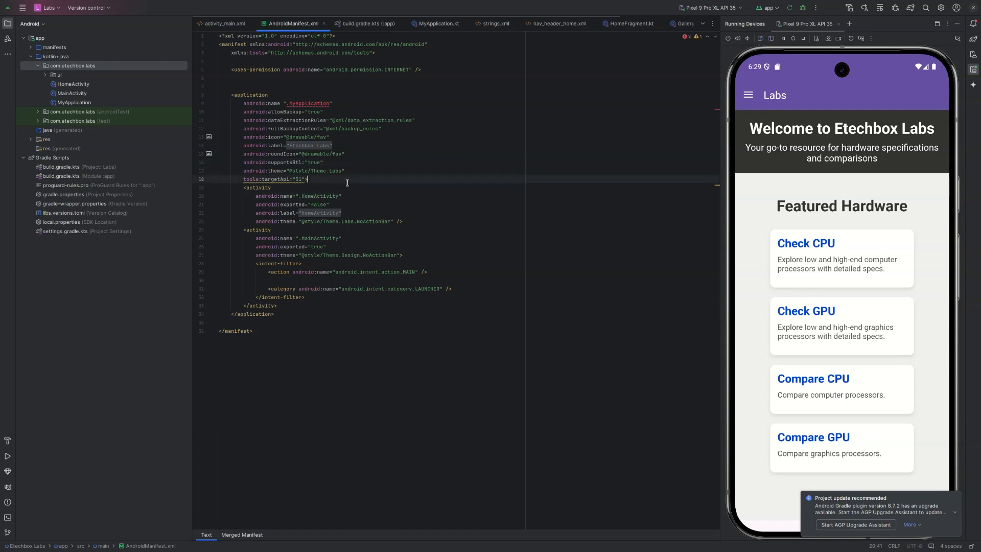
left_click(370, 24)
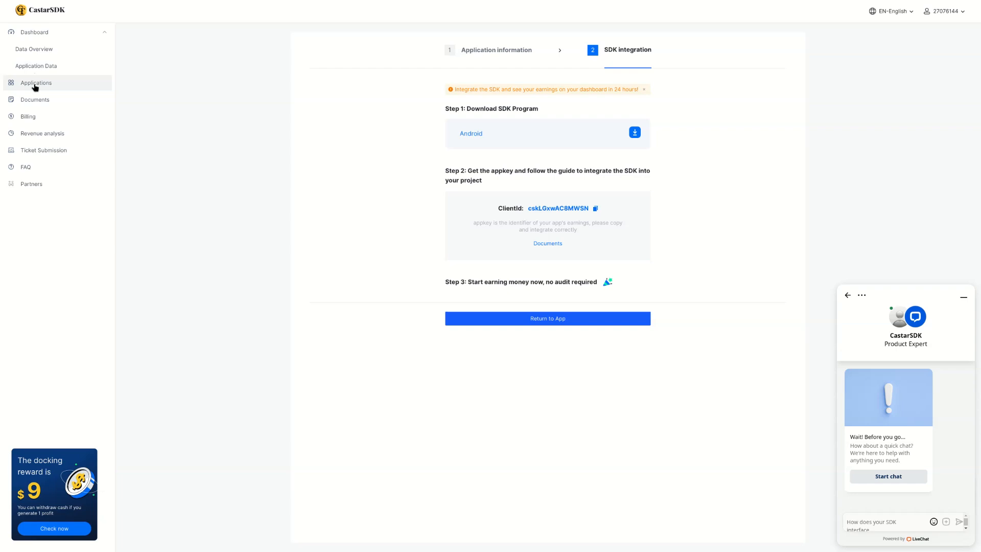
Check Etechbox Labs in Applications, view Data Overview, and start withdrawing the $9 balance.
left_click(36, 83)
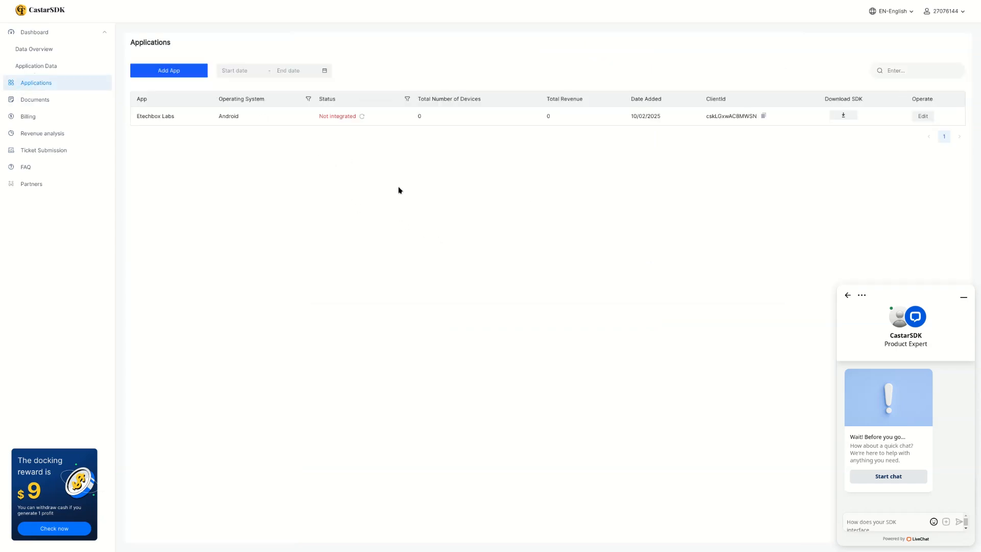
mouse_move(356, 154)
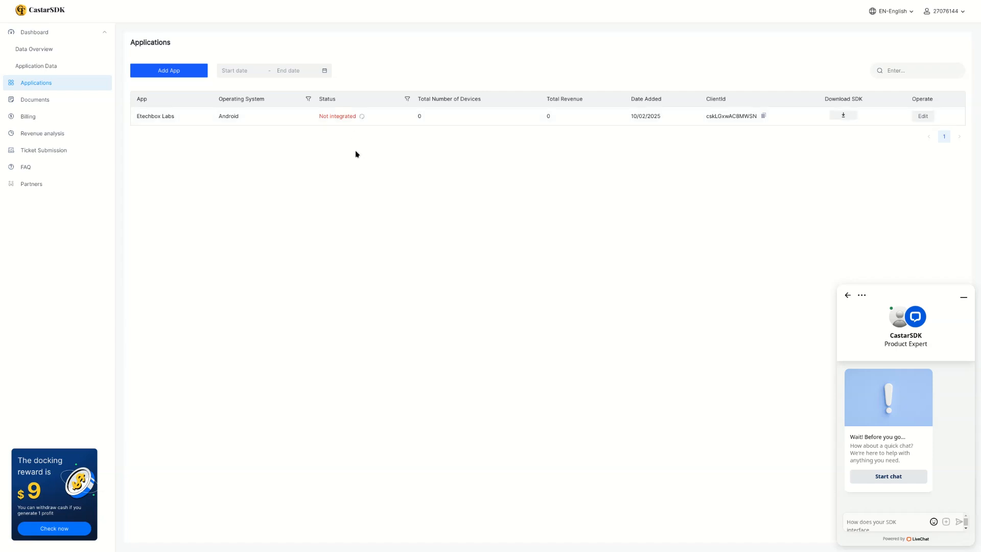
left_click(35, 49)
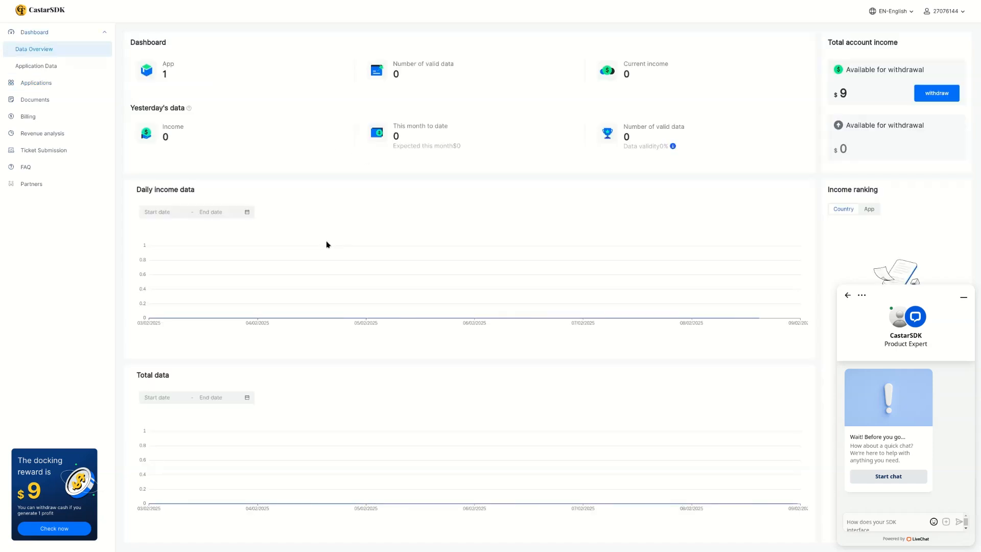
mouse_move(930, 83)
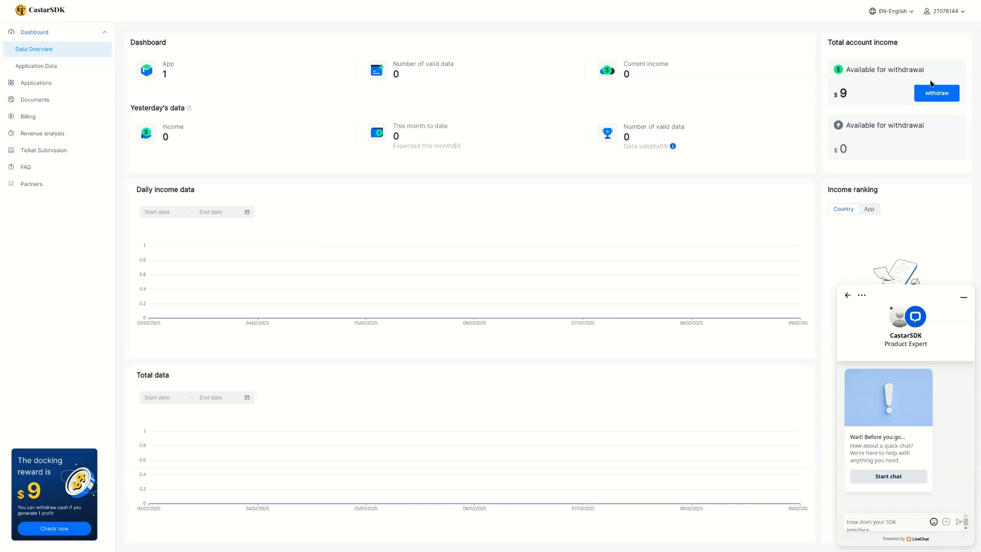
left_click(936, 93)
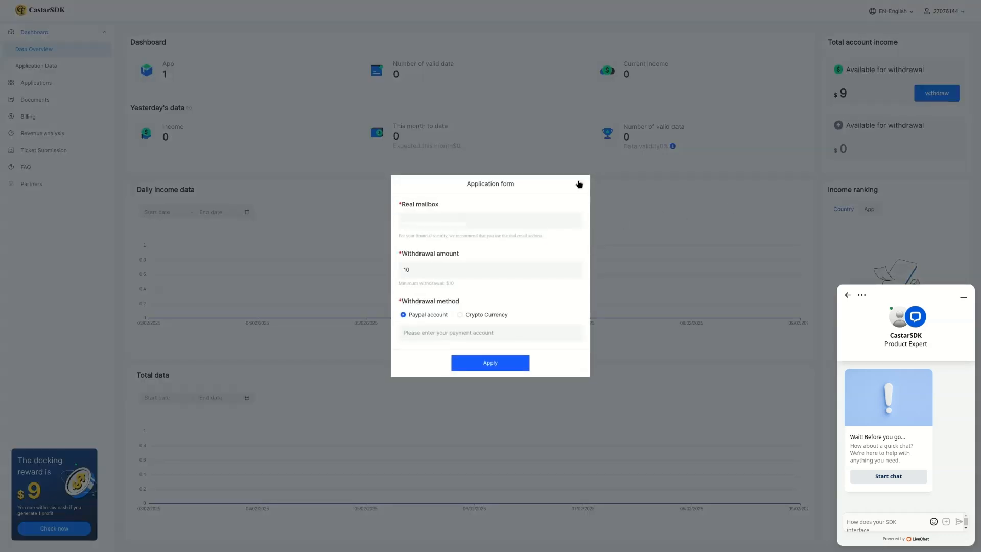